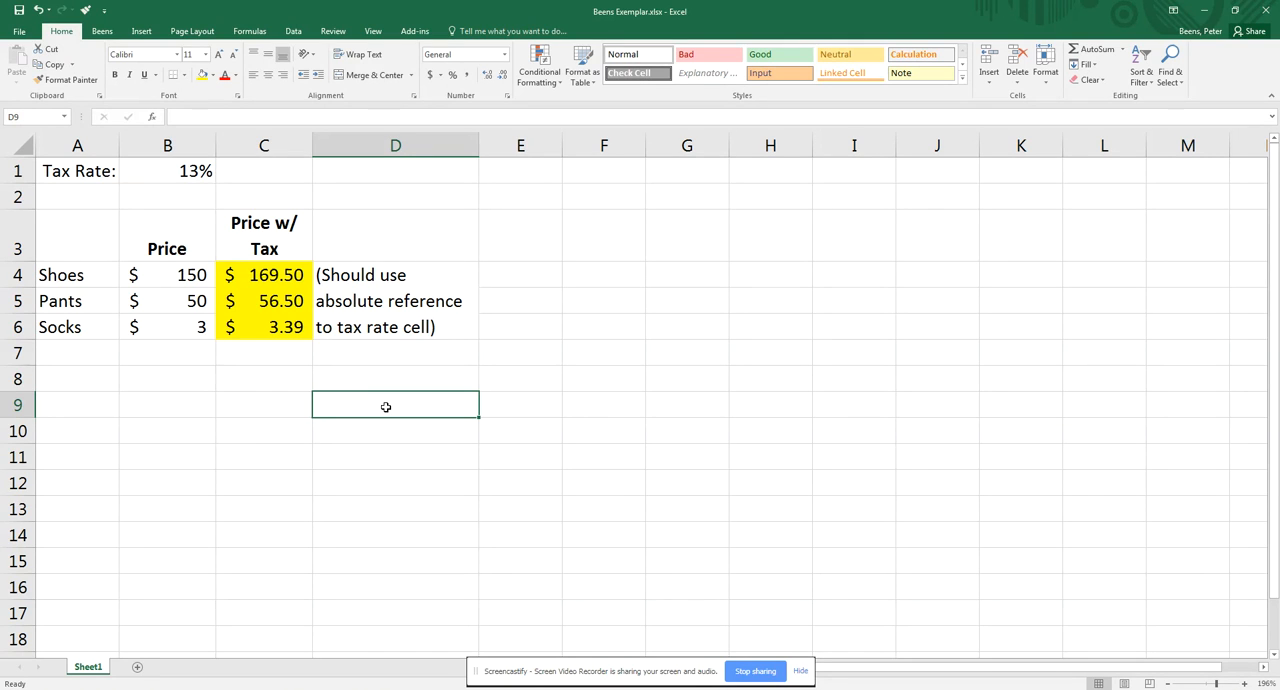
pyautogui.moveTo(292, 208)
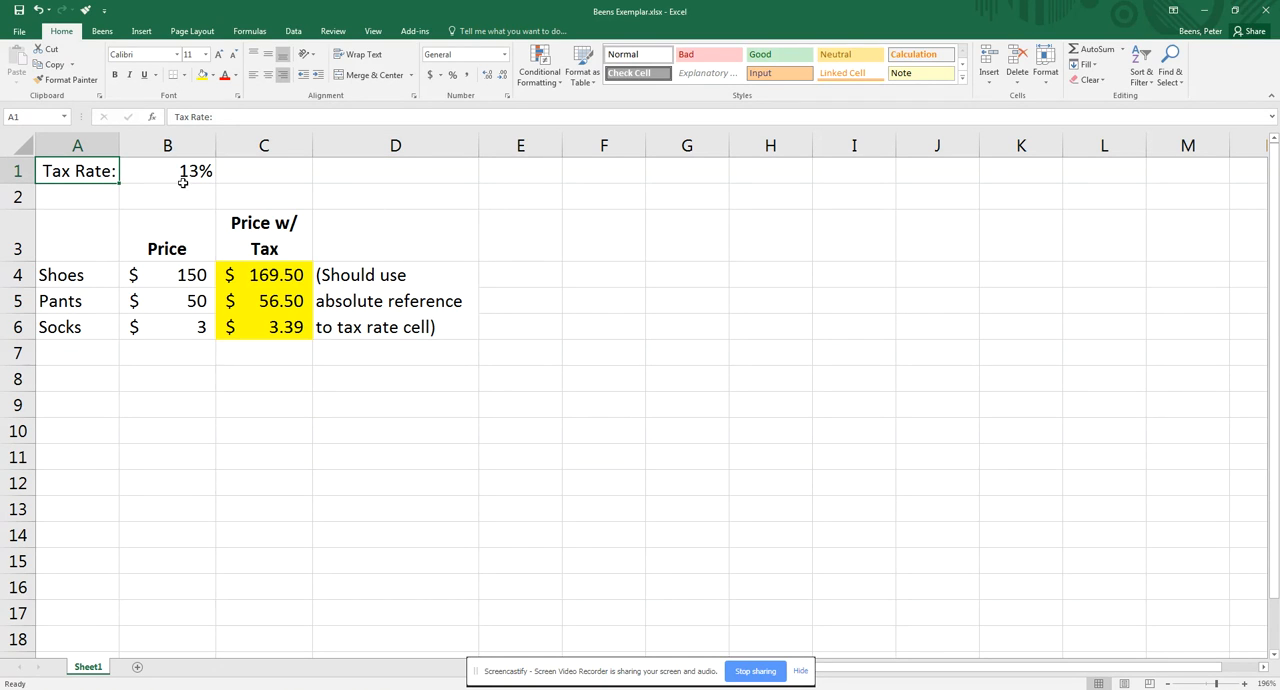
# Try the tax rate at 1%, restore 13%, and review the labels and yellow result cells.
pyautogui.click(168, 170)
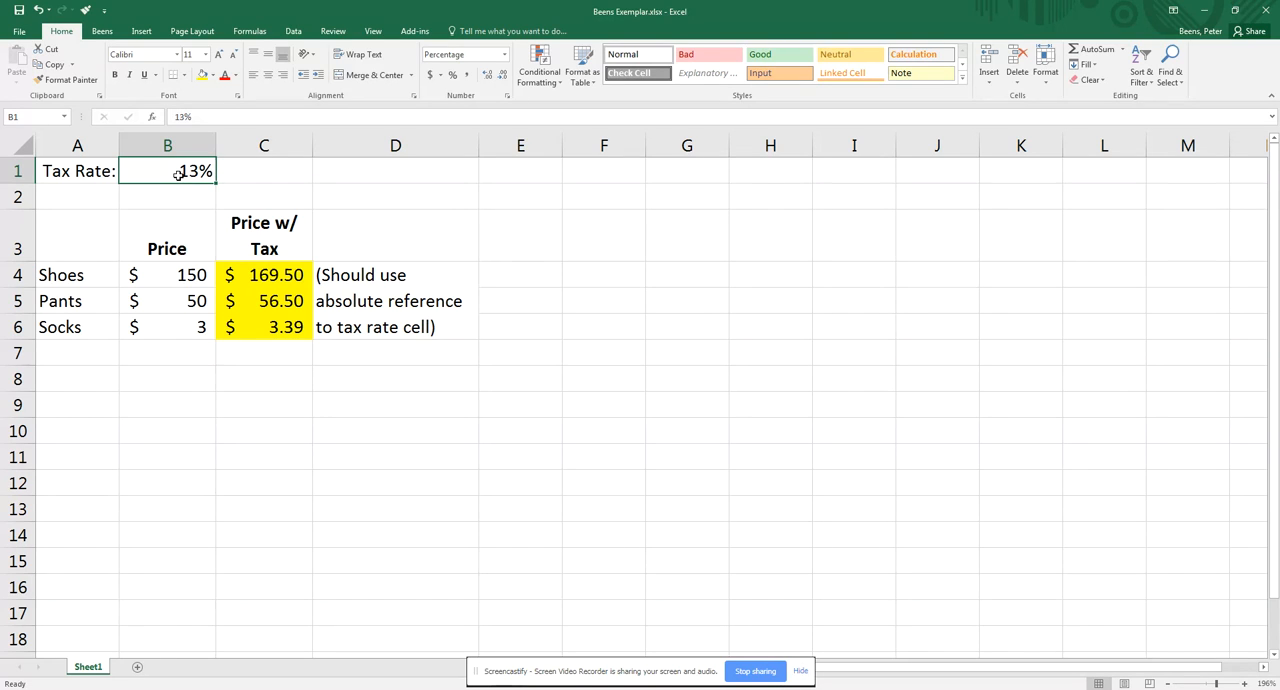
pyautogui.write('1%')
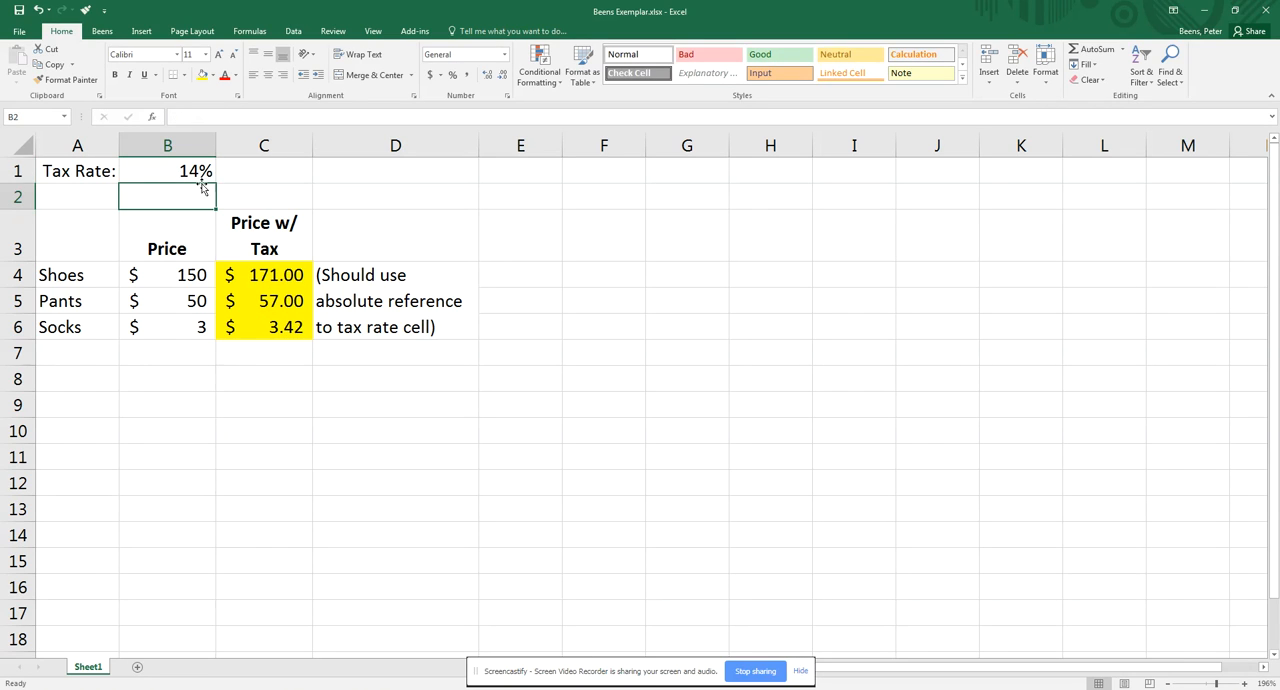
pyautogui.click(264, 274)
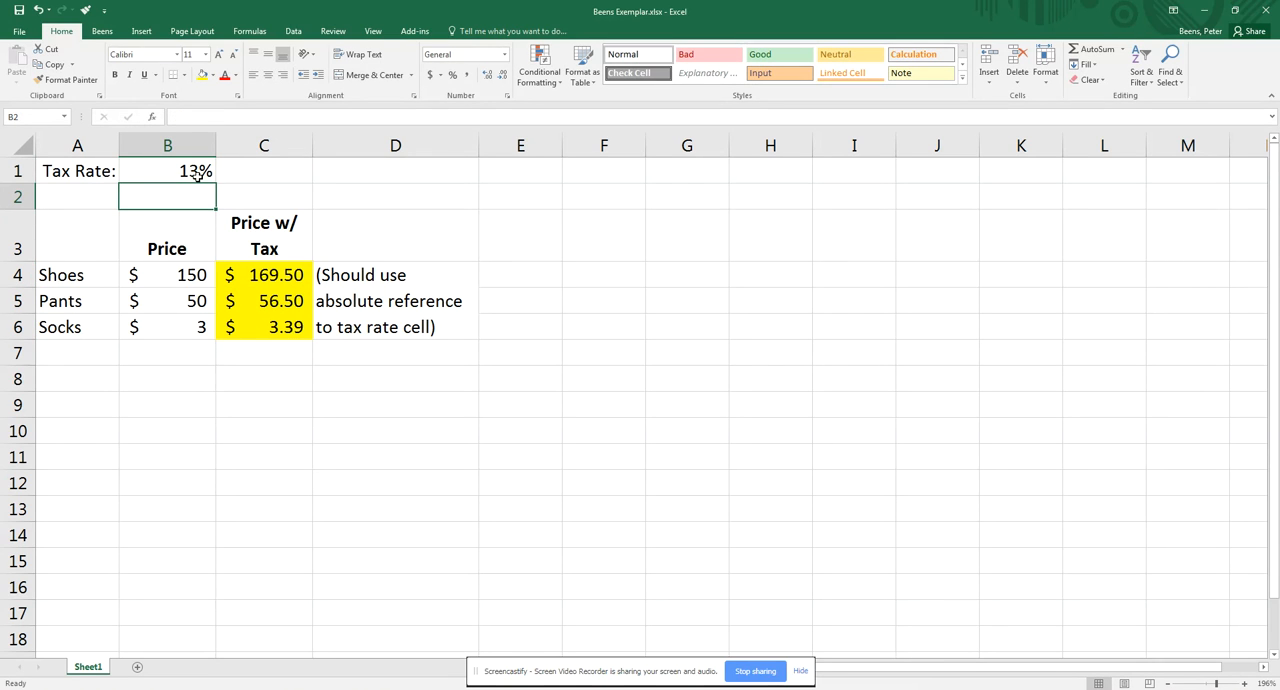
pyautogui.click(76, 170)
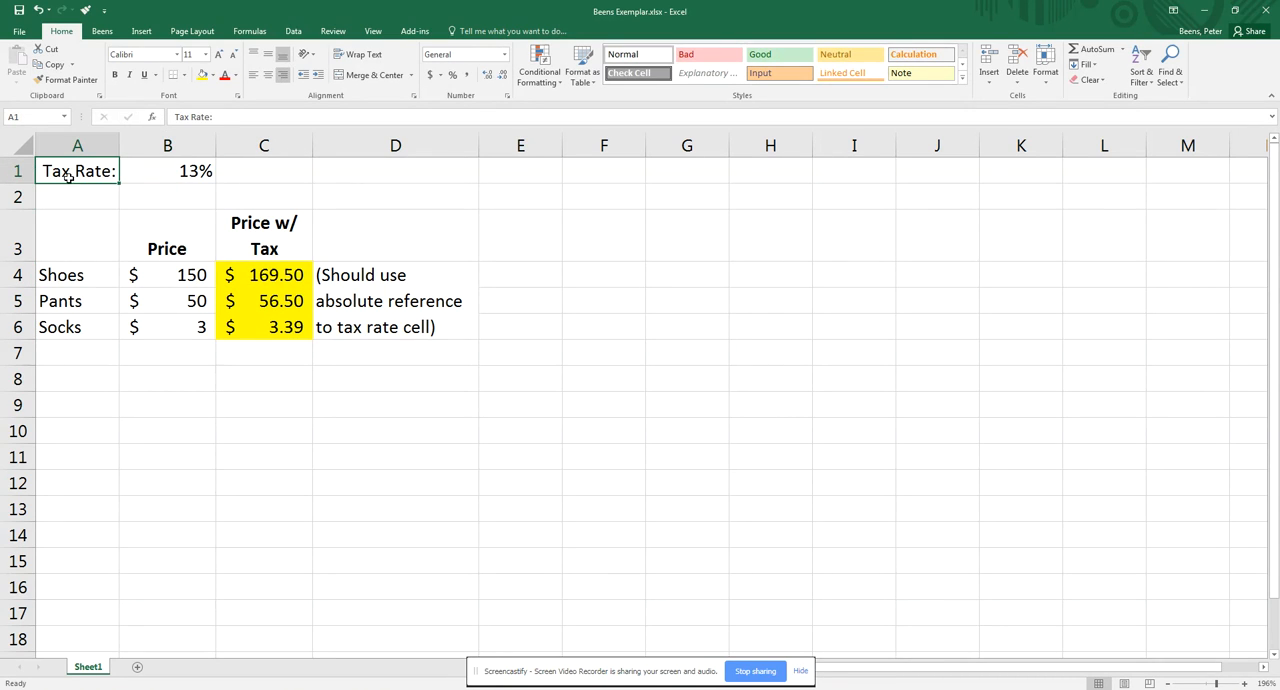
pyautogui.click(168, 170)
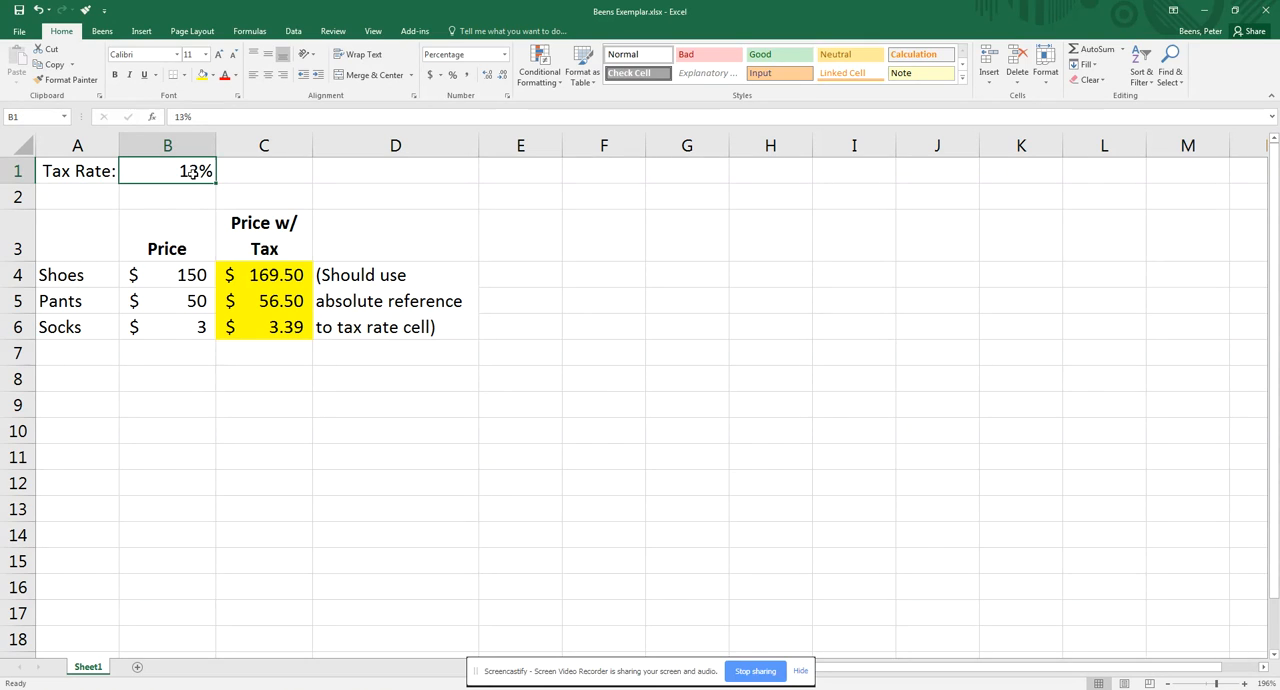
pyautogui.moveTo(76, 276); pyautogui.dragTo(76, 328)
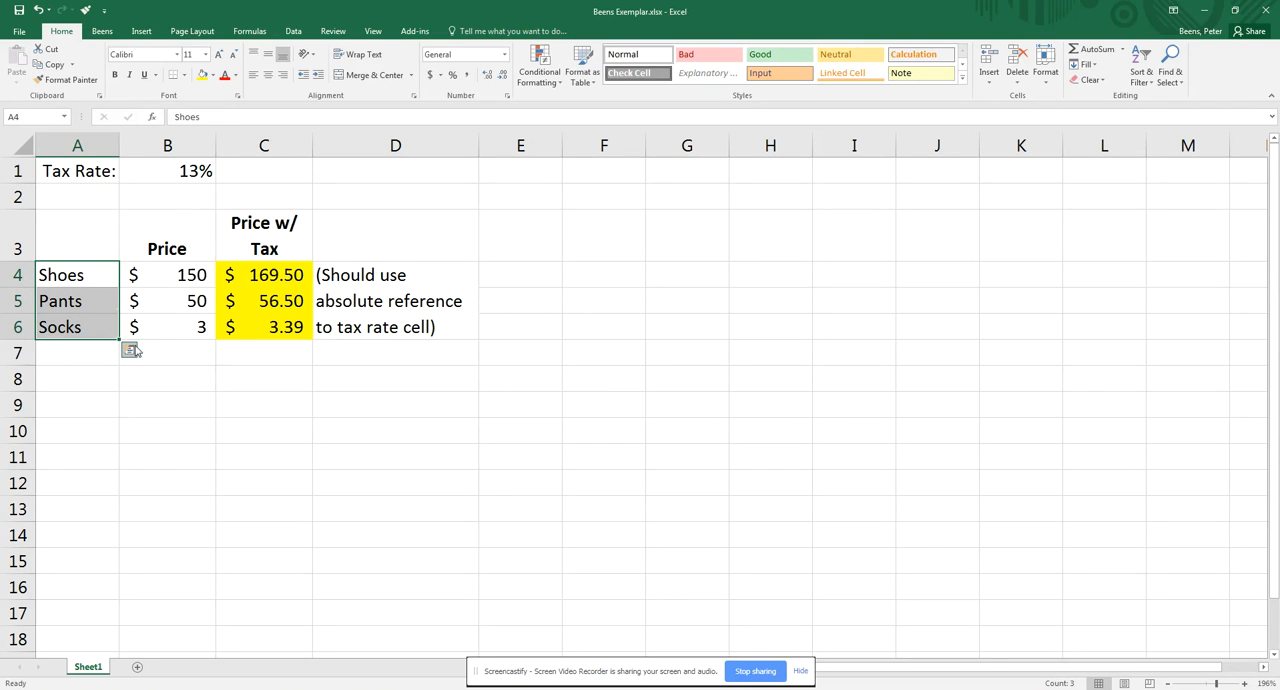
pyautogui.moveTo(168, 276); pyautogui.dragTo(168, 300)
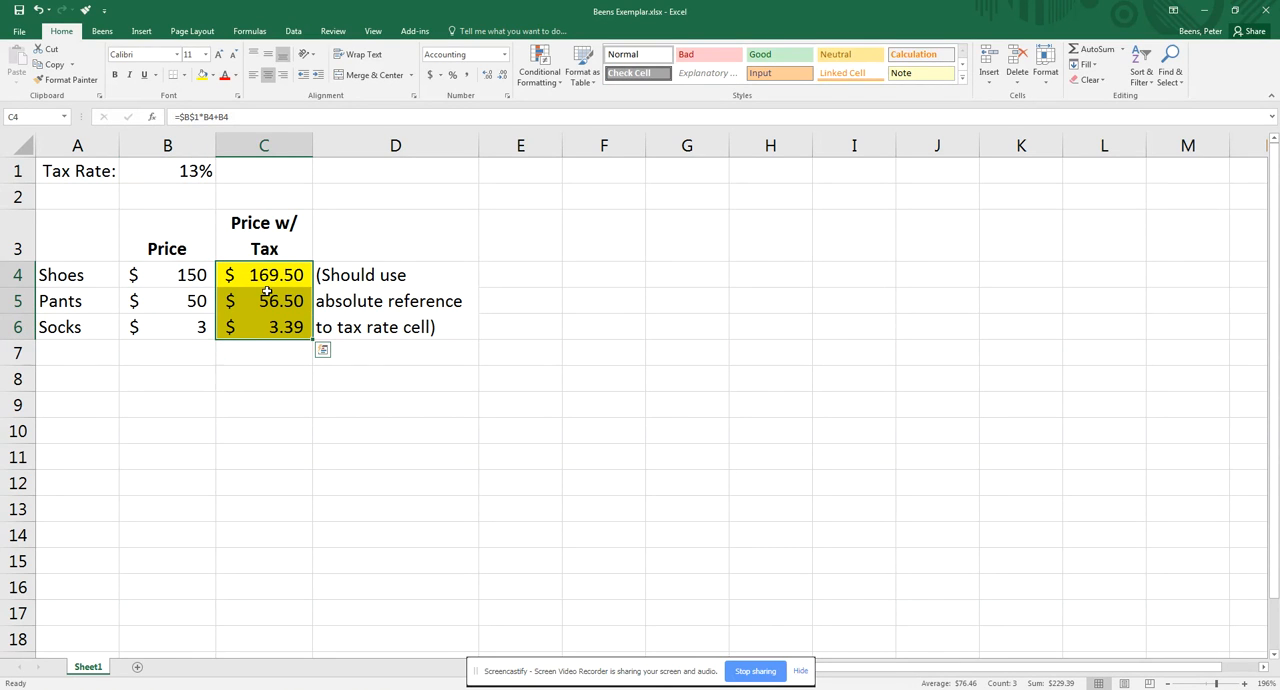
pyautogui.moveTo(386, 292)
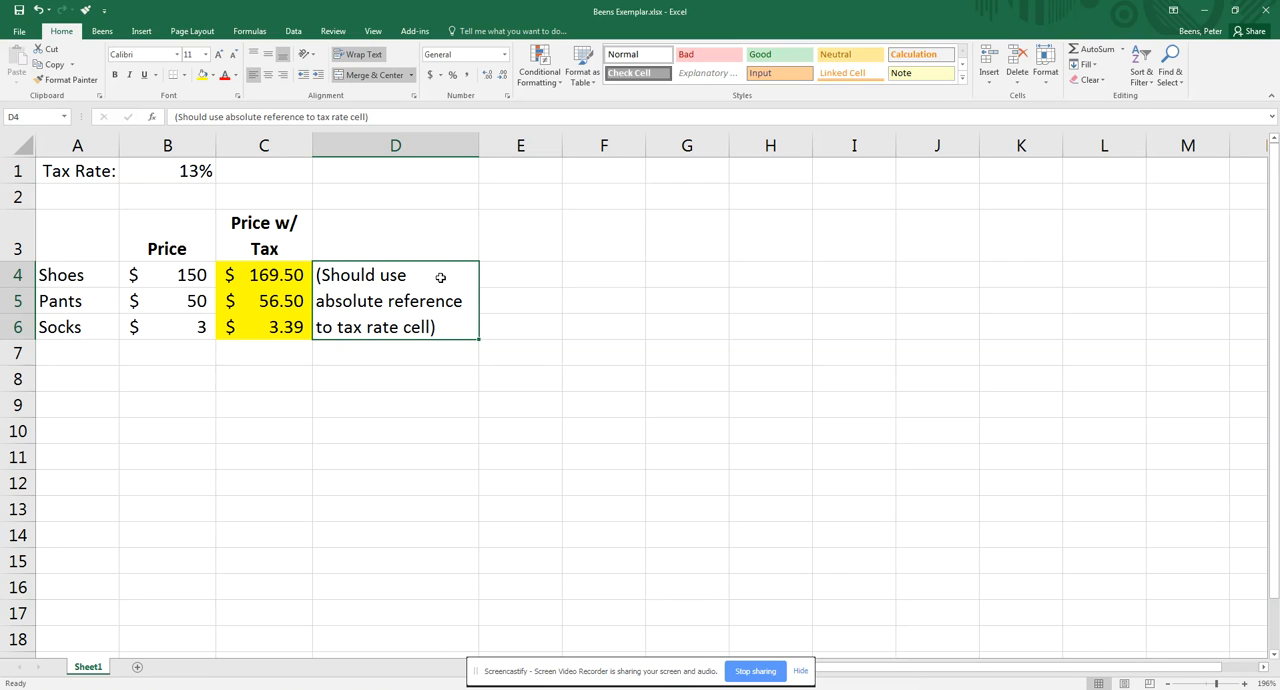
pyautogui.moveTo(416, 320)
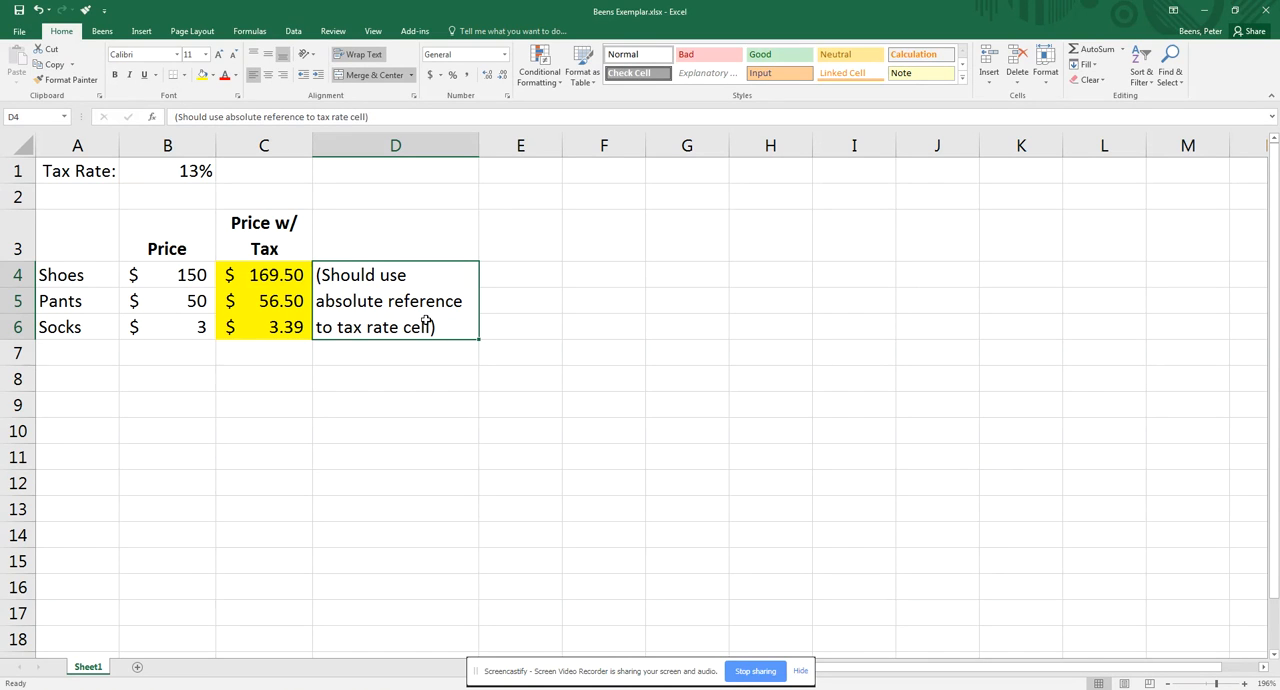
# Move the whole tax table A1:D6 down so it starts at row 9.
pyautogui.click(76, 170)
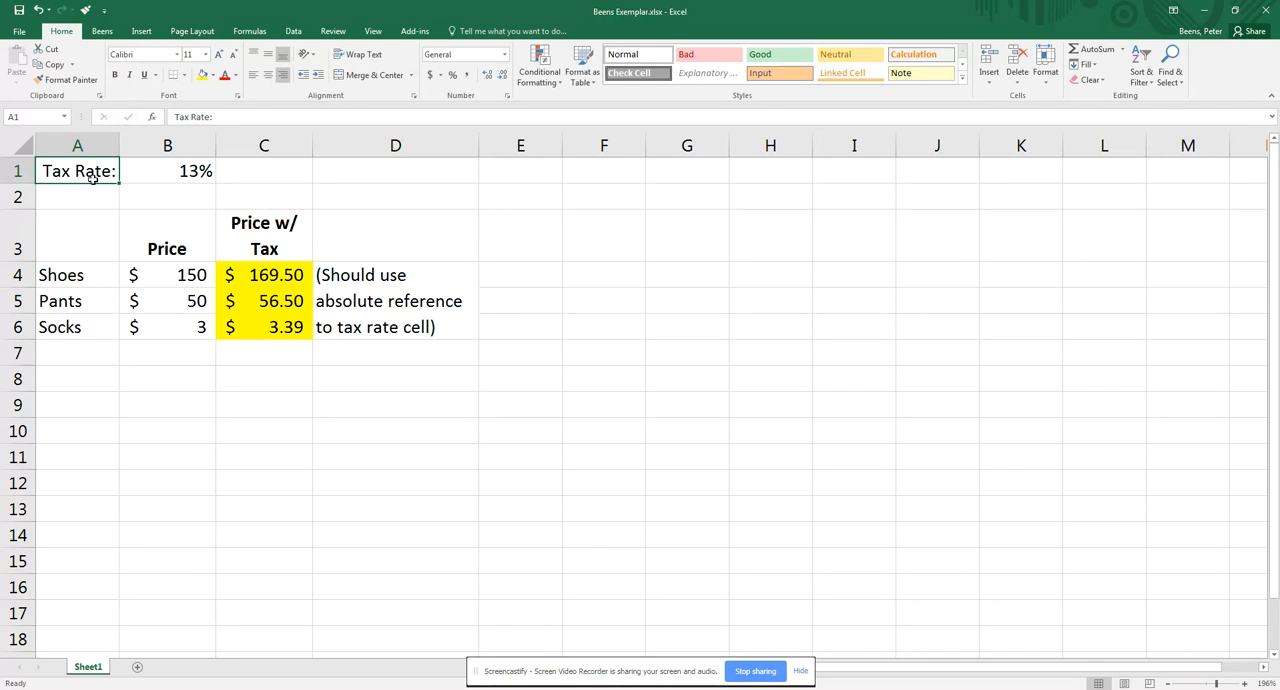
pyautogui.moveTo(78, 170); pyautogui.dragTo(396, 326)
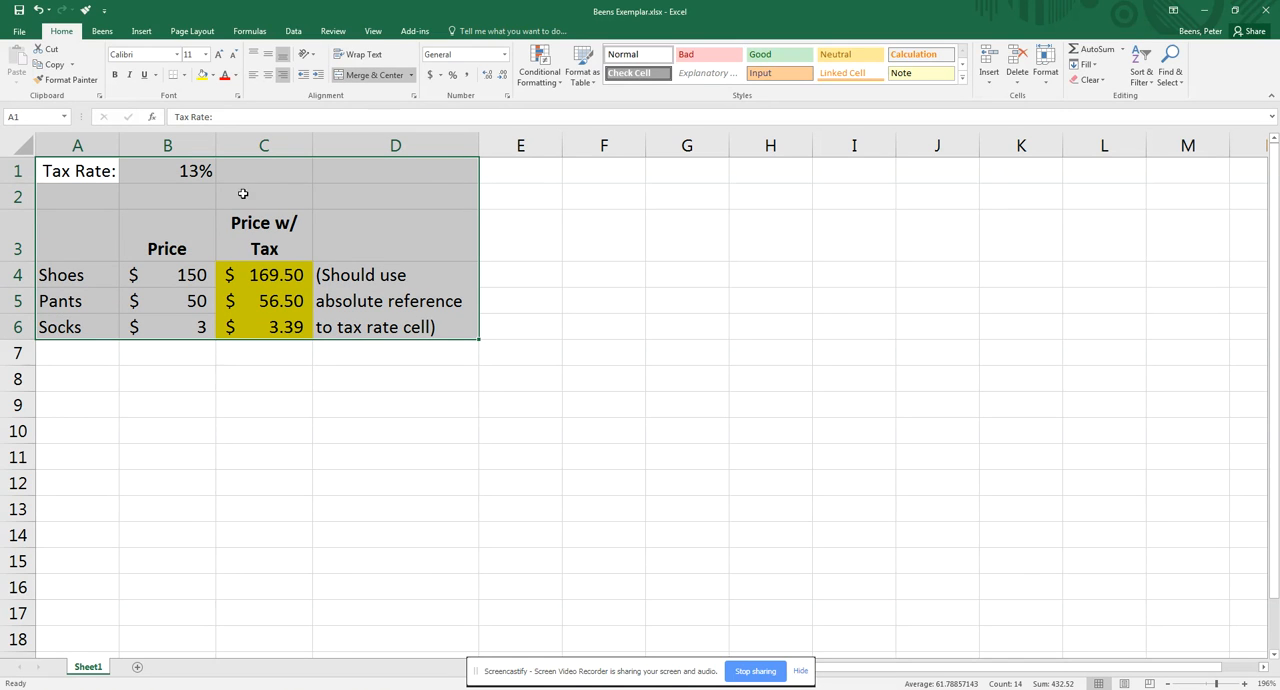
pyautogui.moveTo(242, 194); pyautogui.dragTo(250, 404)
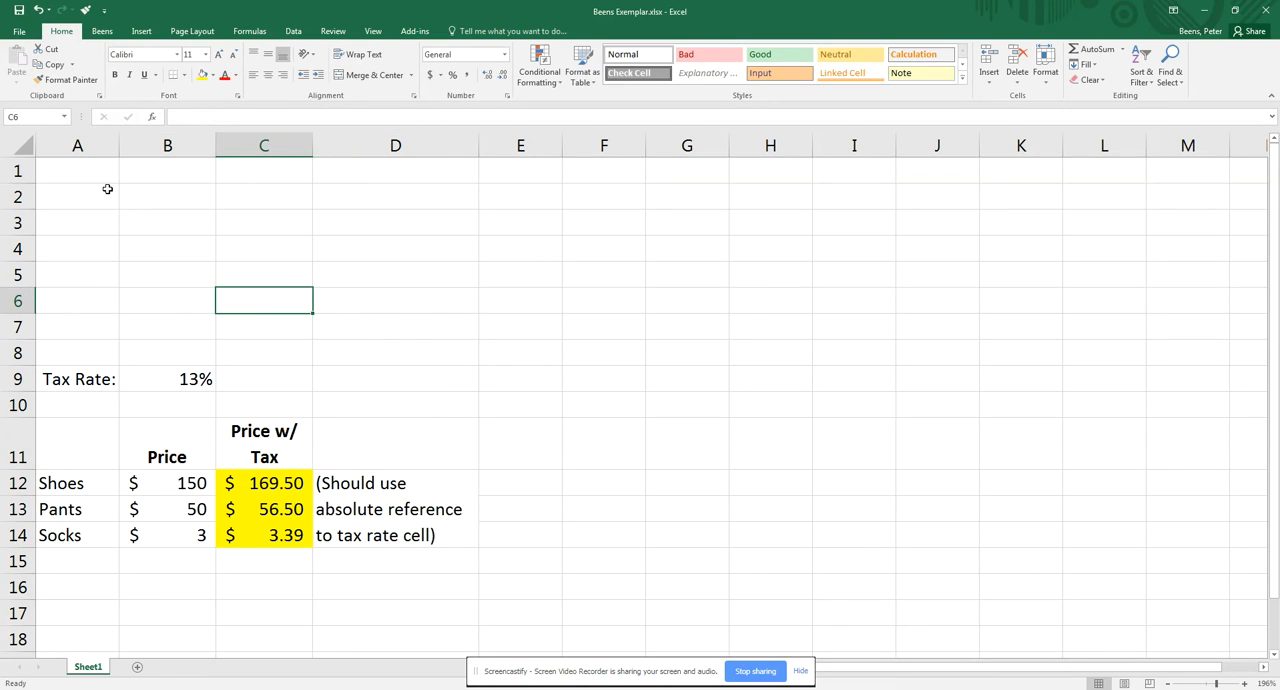
# Enter Tax Rate: and 13% in A1:B1, then Shoes, Pants, Socks in A4:A6.
pyautogui.click(76, 172)
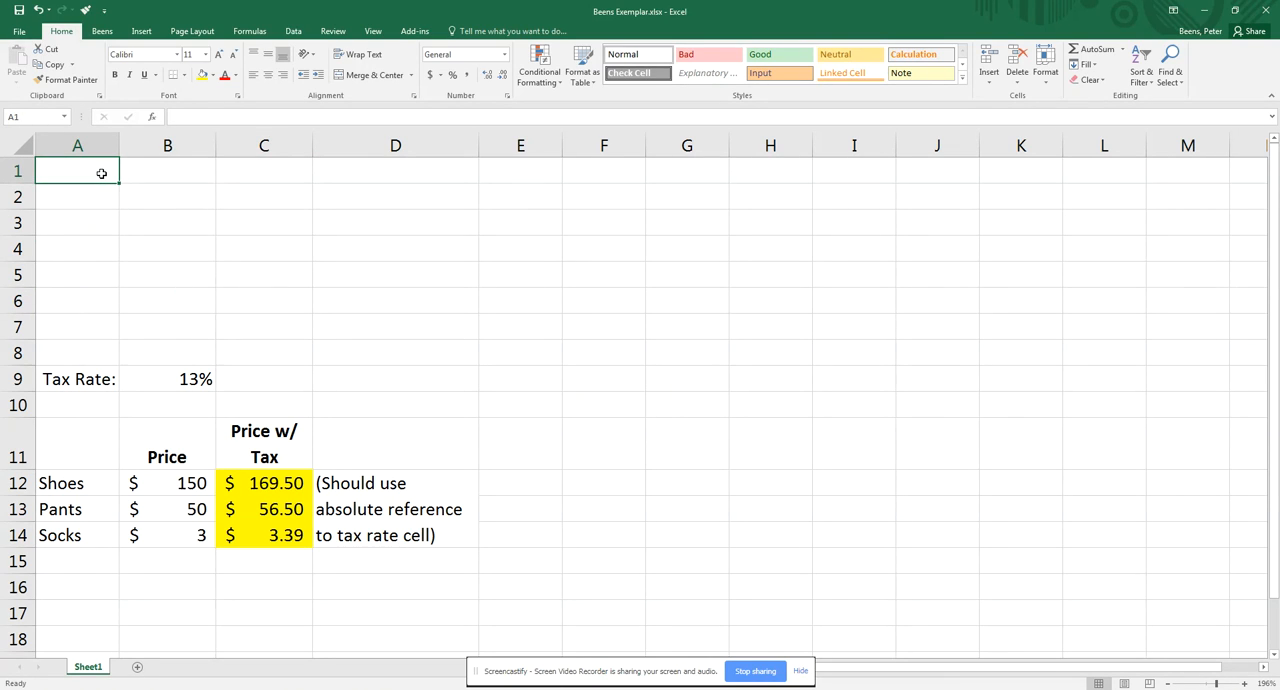
pyautogui.write('Tax Rate:')
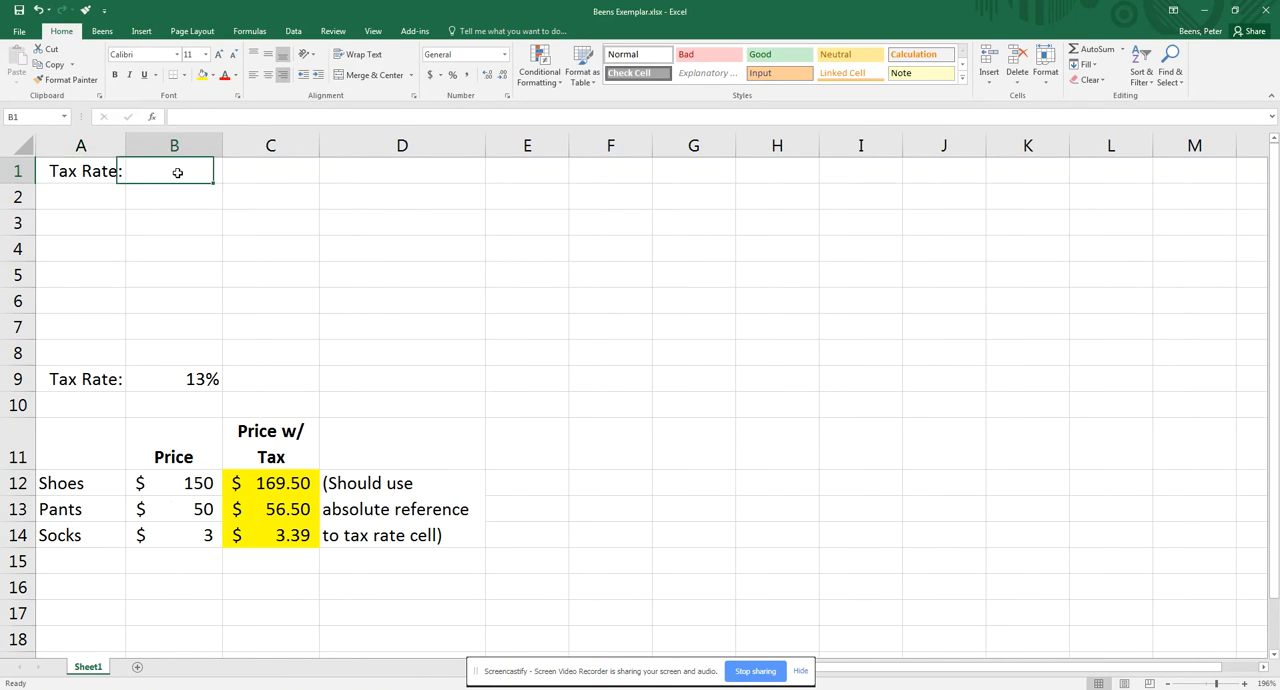
pyautogui.write('13%')
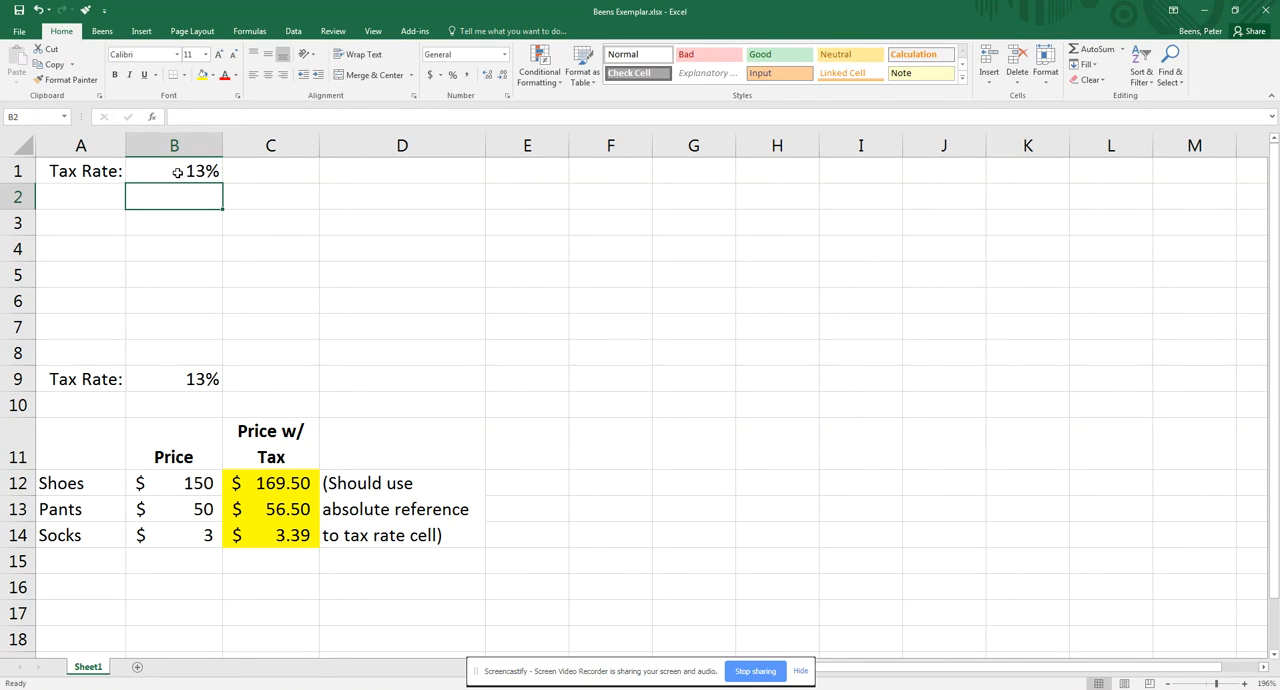
pyautogui.click(92, 240)
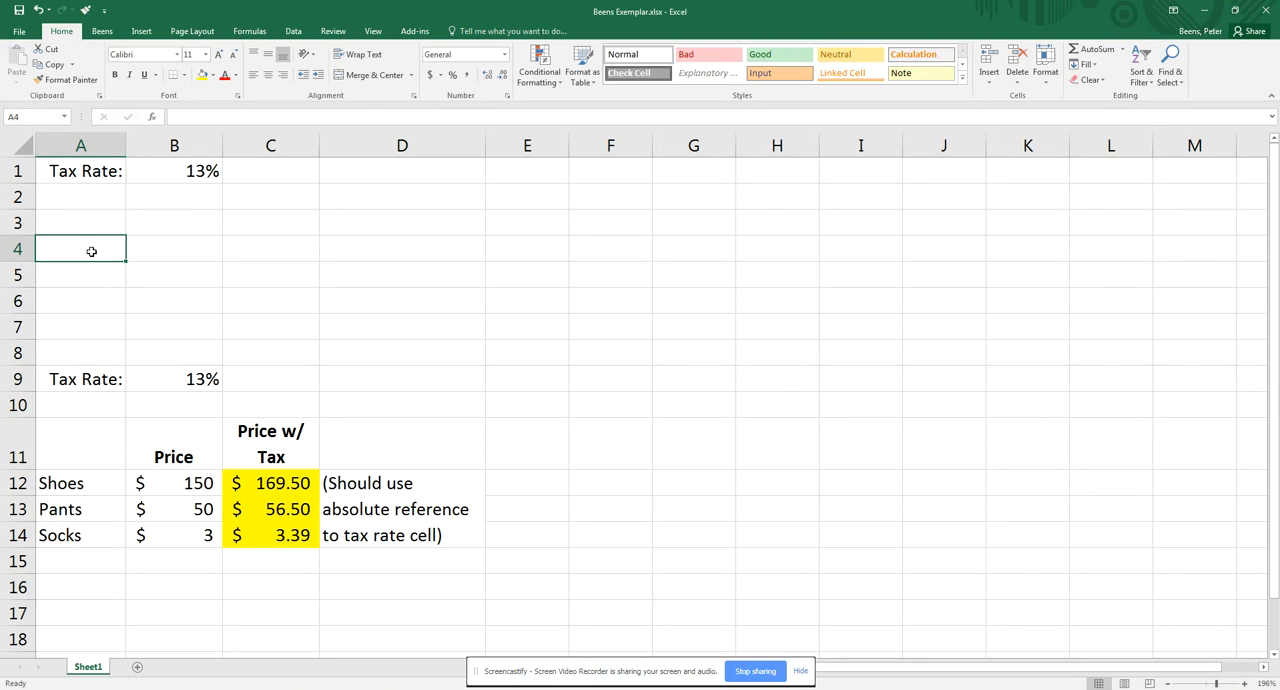
pyautogui.write('Shoes')
pyautogui.click(80, 300)
pyautogui.write('Socks')
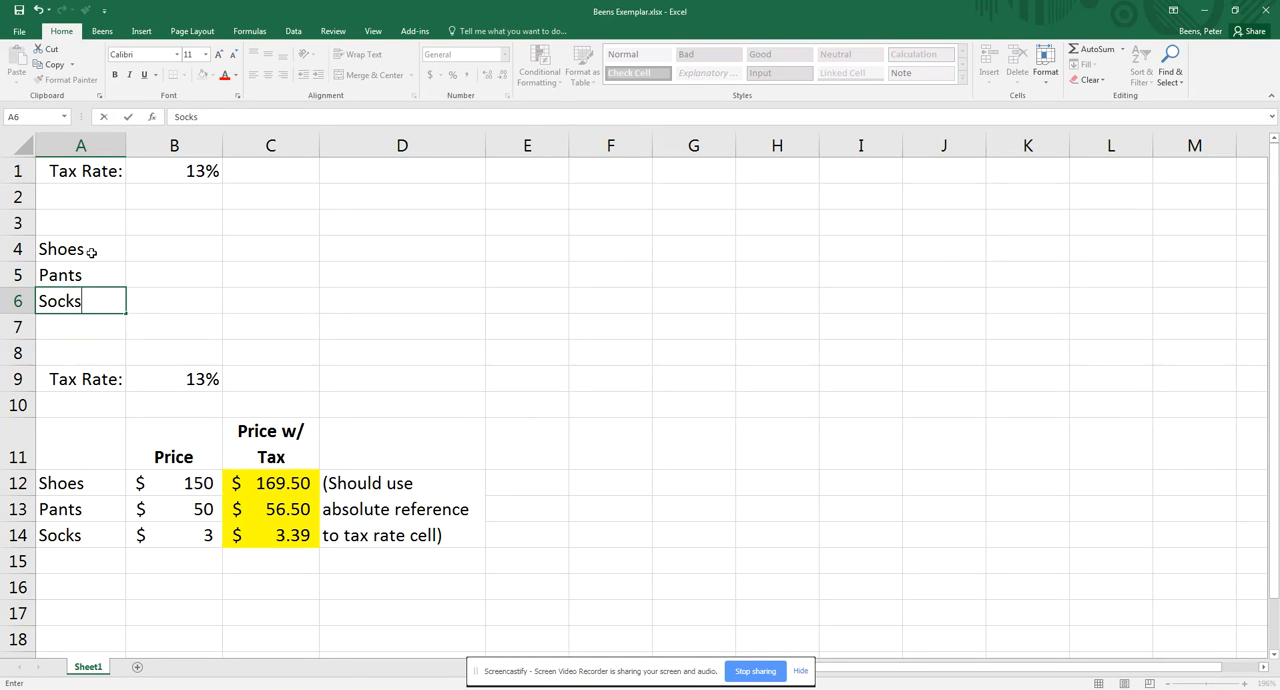
# Add Price and Price w/ Tax headers in B3:C3 with wrapped text.
pyautogui.click(174, 222)
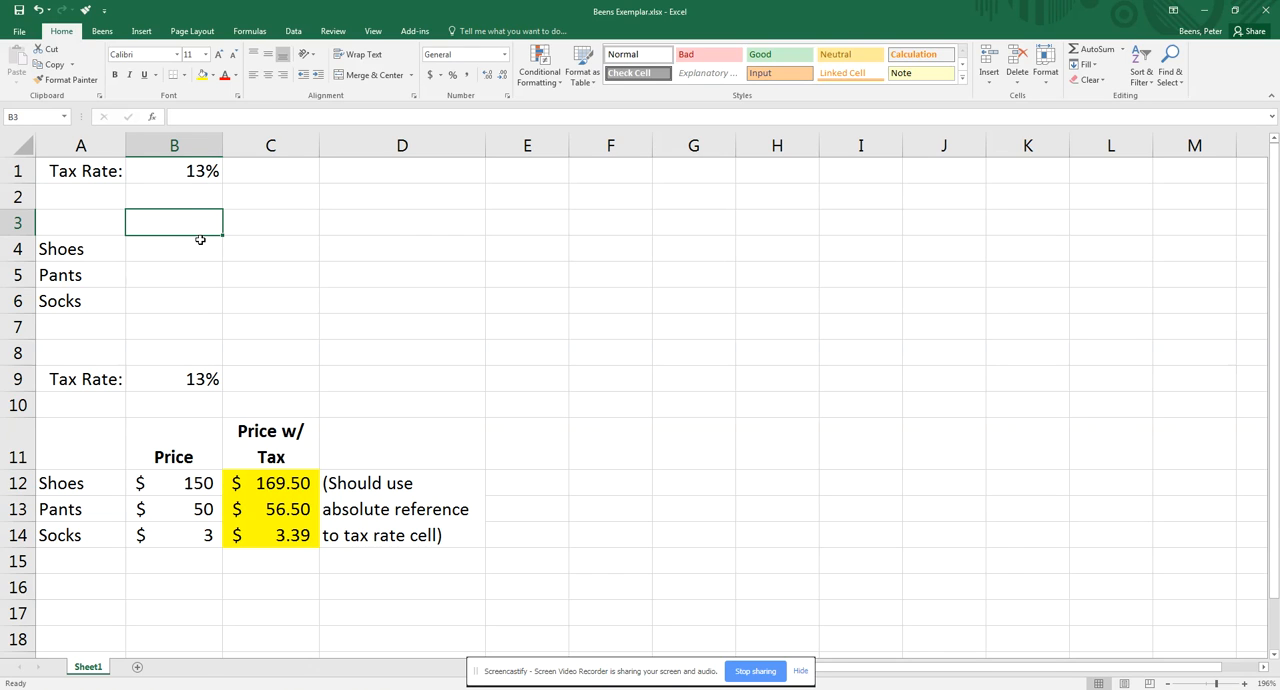
pyautogui.write('Price')
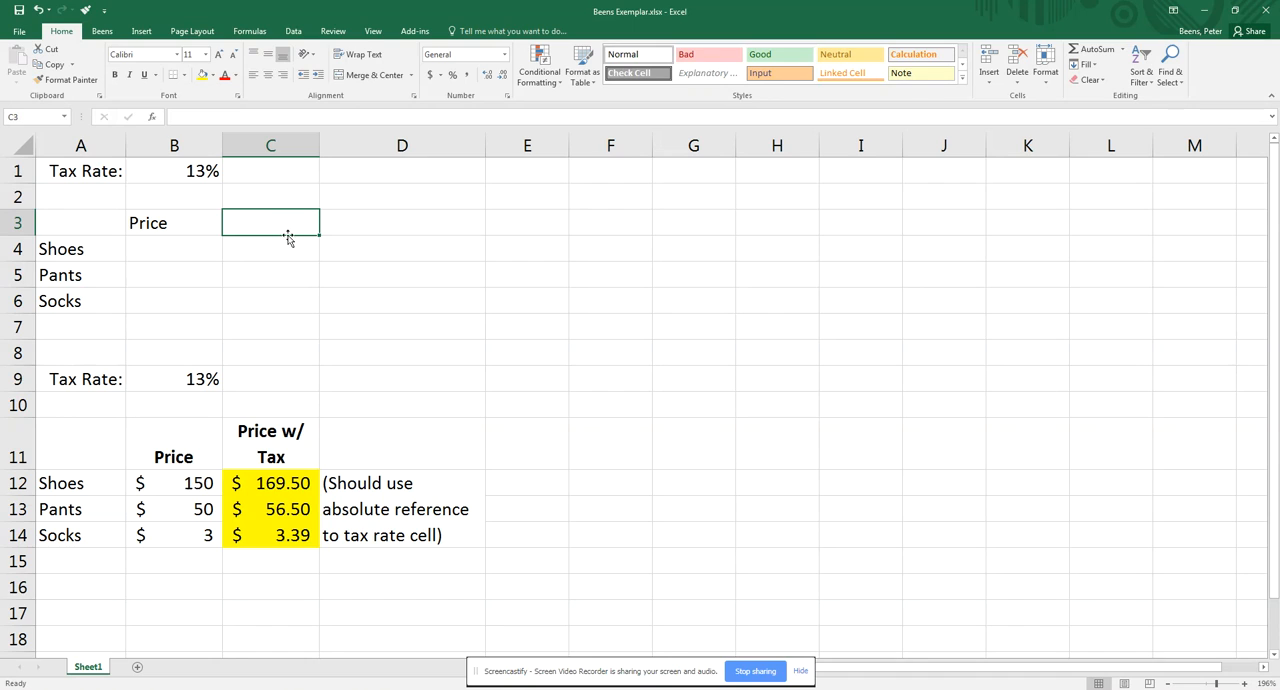
pyautogui.write('Price')
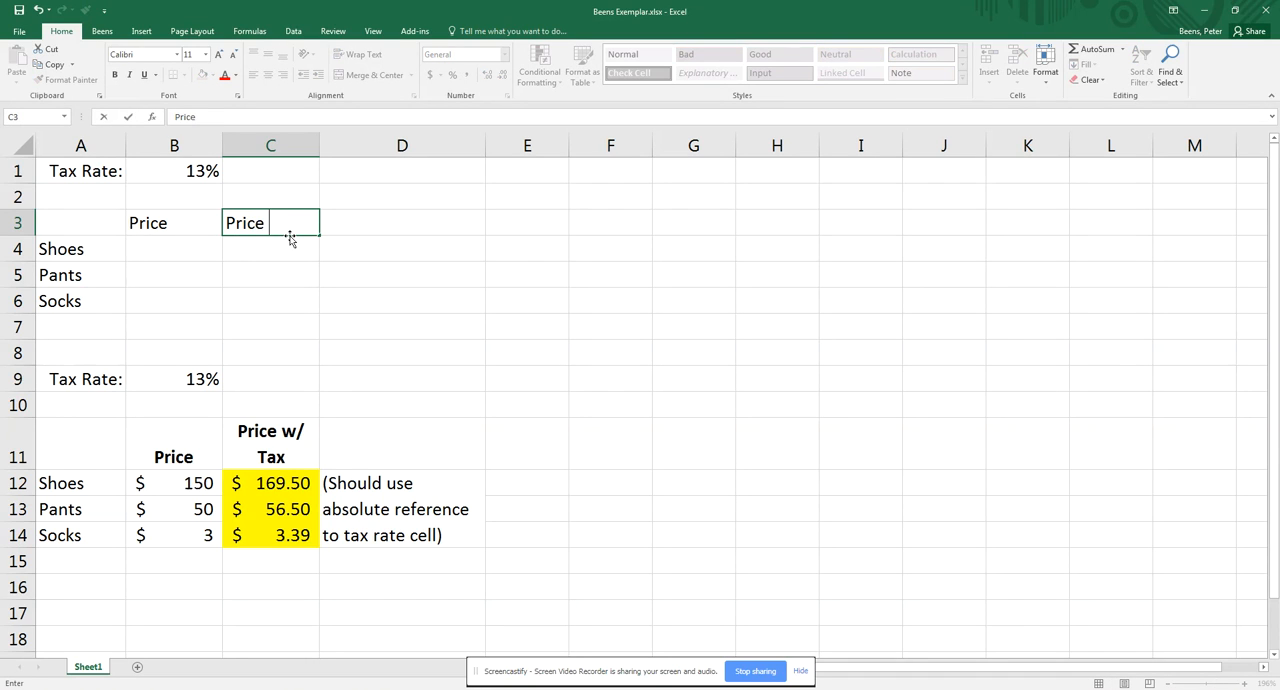
pyautogui.write('w/')
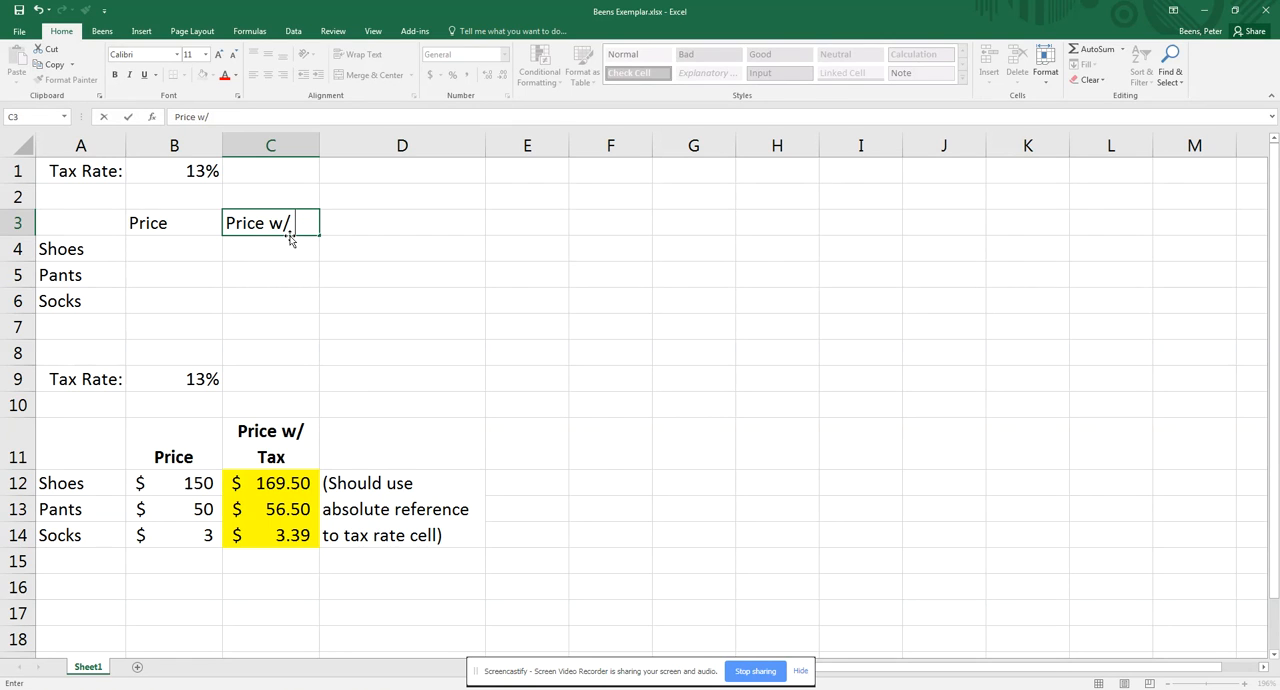
pyautogui.press('Return')
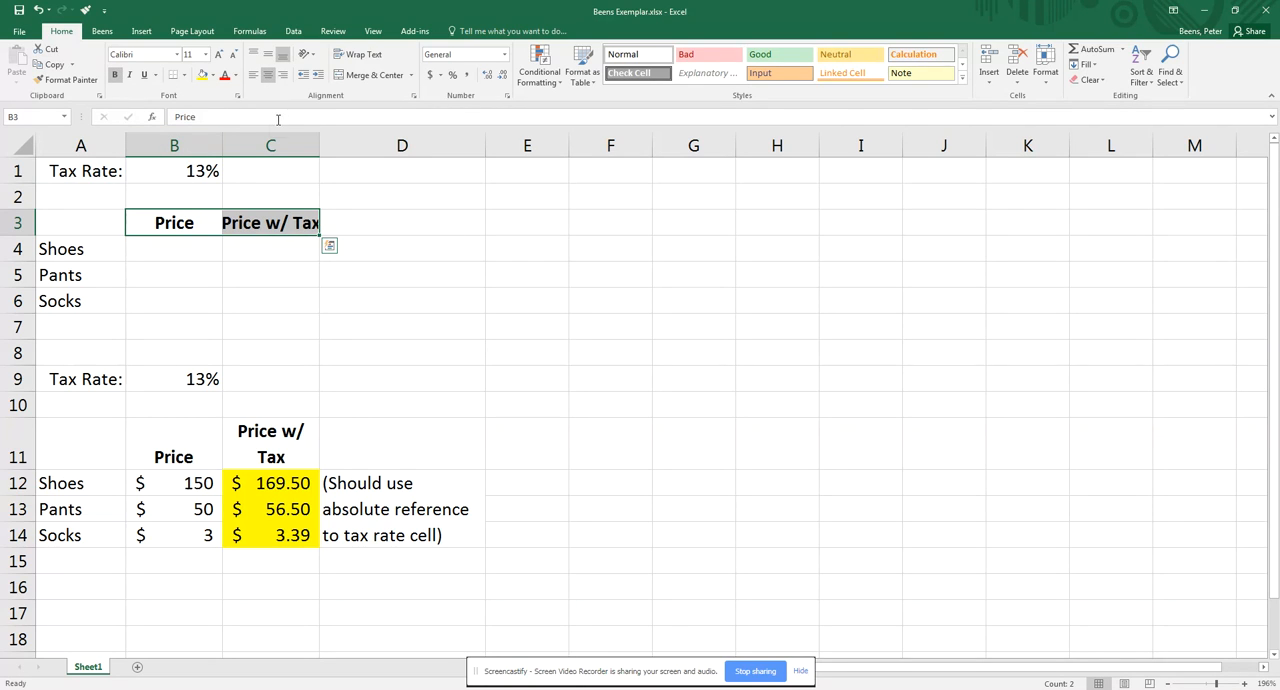
pyautogui.moveTo(358, 54)
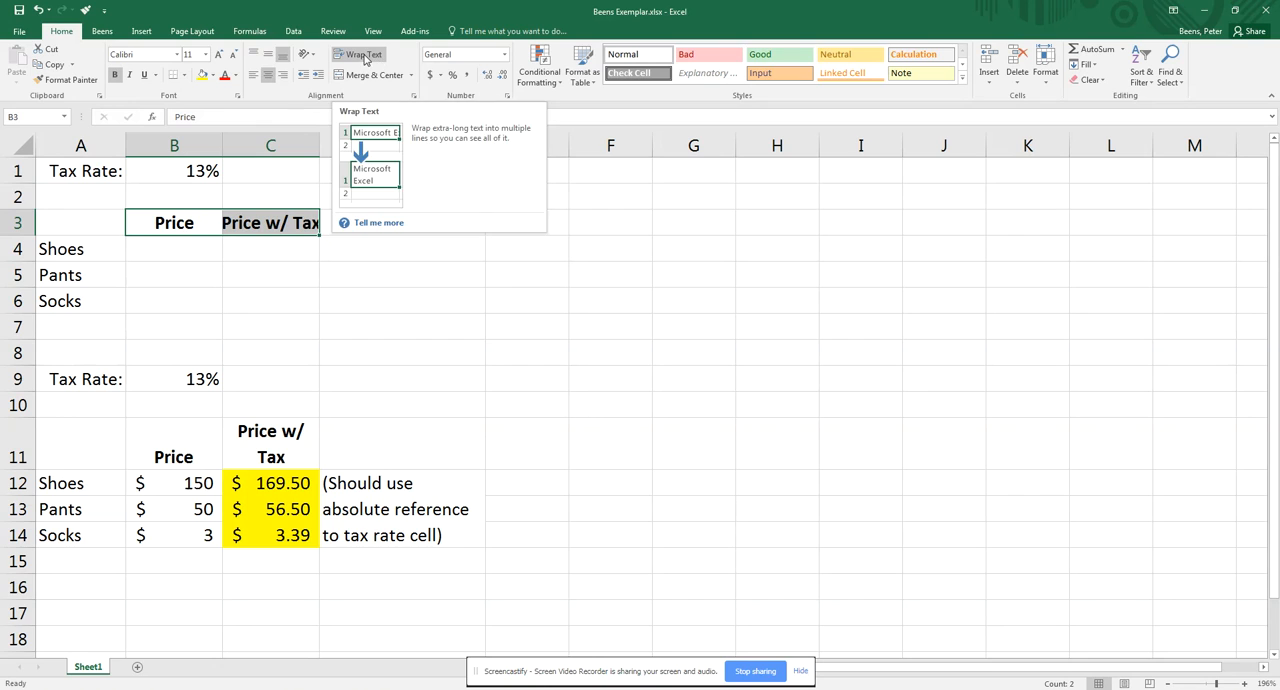
pyautogui.click(358, 54)
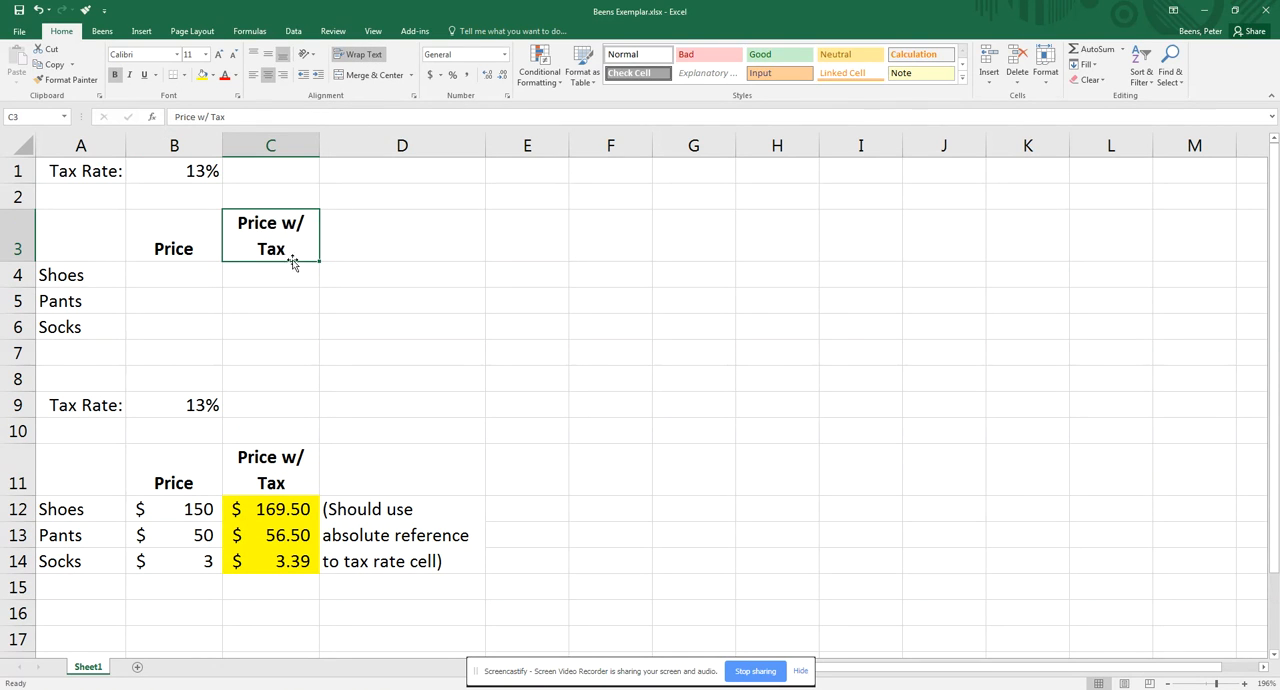
pyautogui.moveTo(284, 248)
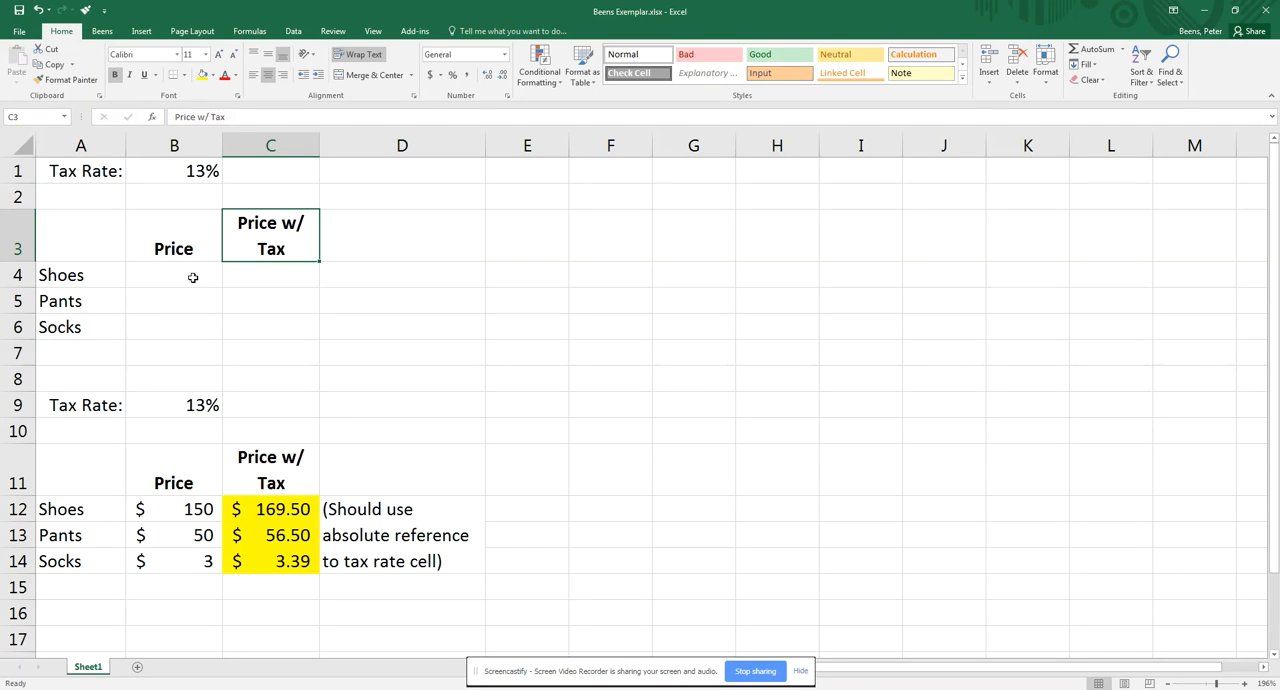
# Enter prices 150, 50 and 3 in B4:B6 in accounting format with no decimals.
pyautogui.click(174, 276)
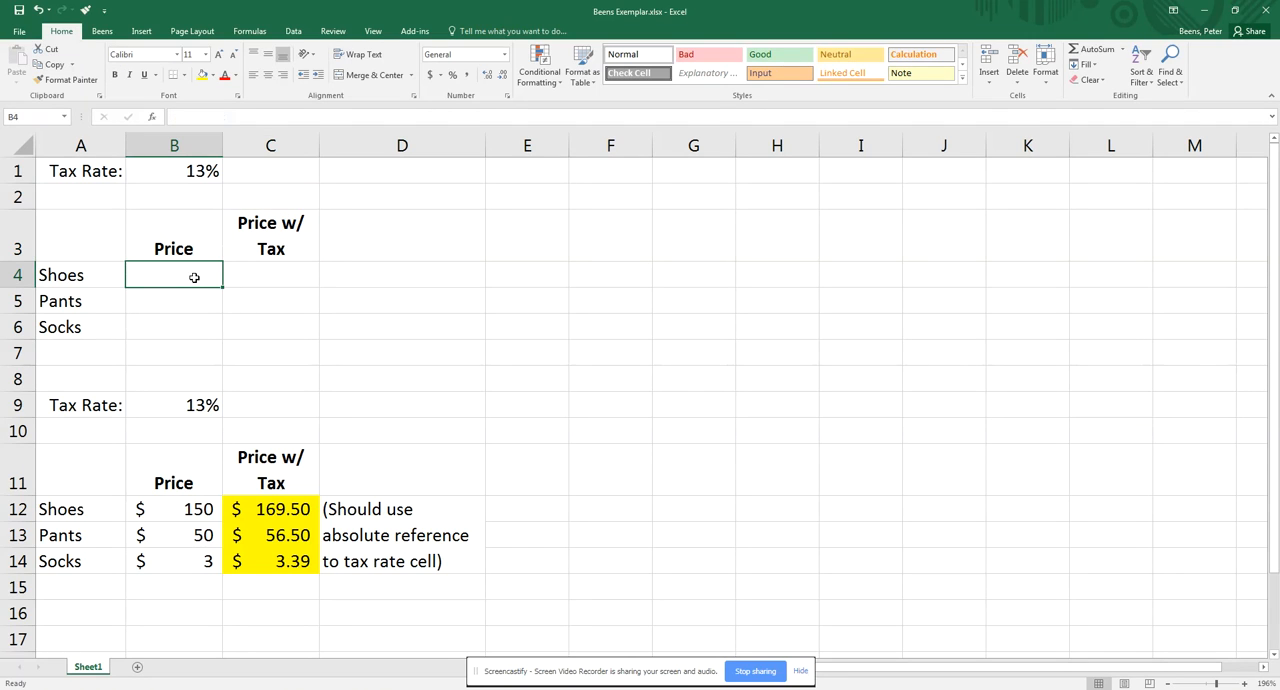
pyautogui.write('150')
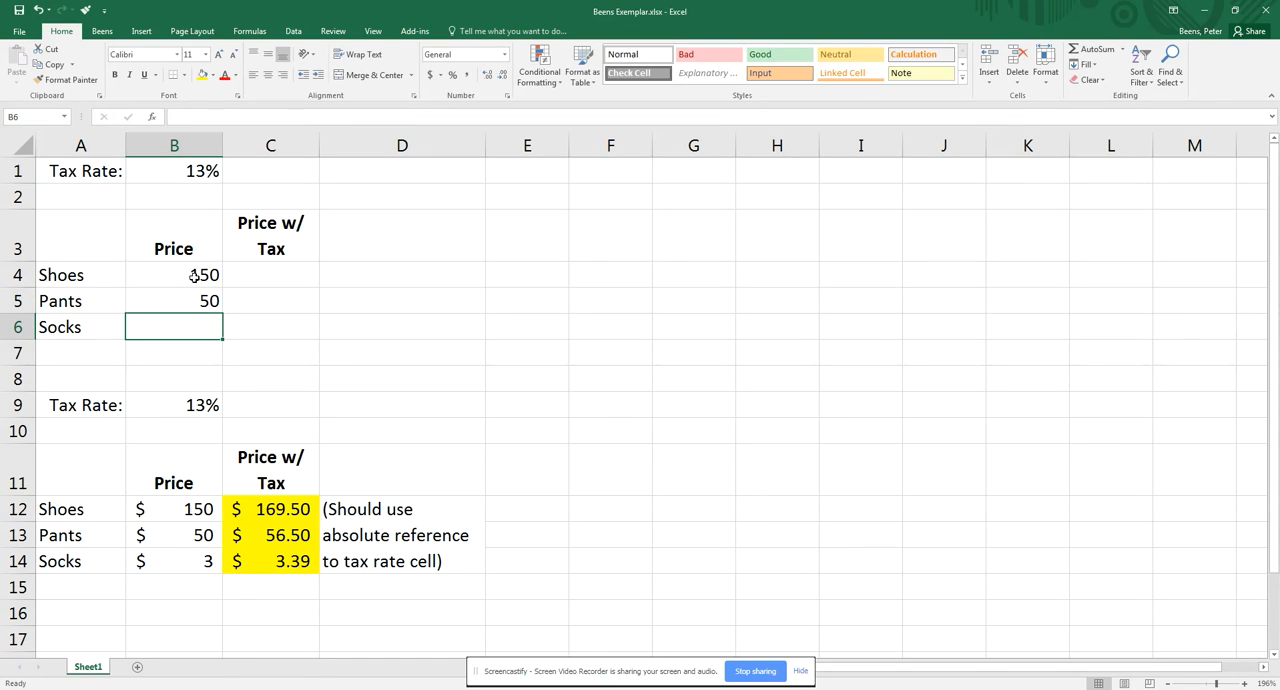
pyautogui.write('3')
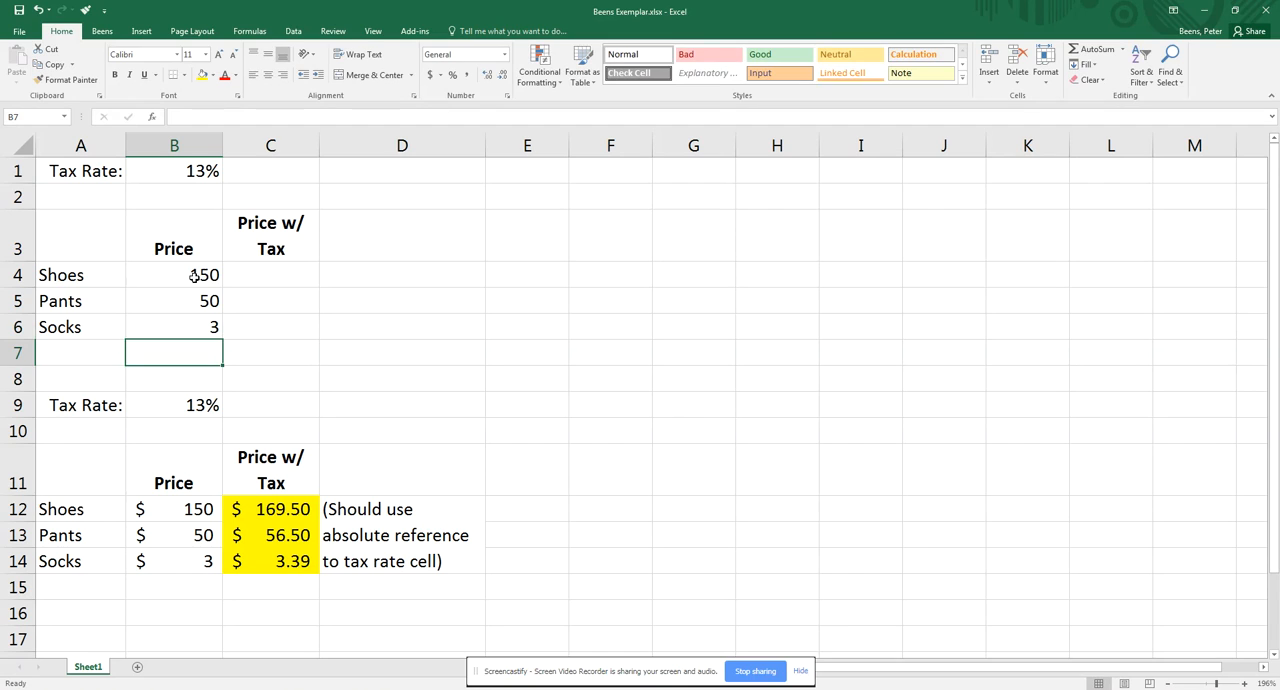
pyautogui.moveTo(174, 274); pyautogui.dragTo(174, 326)
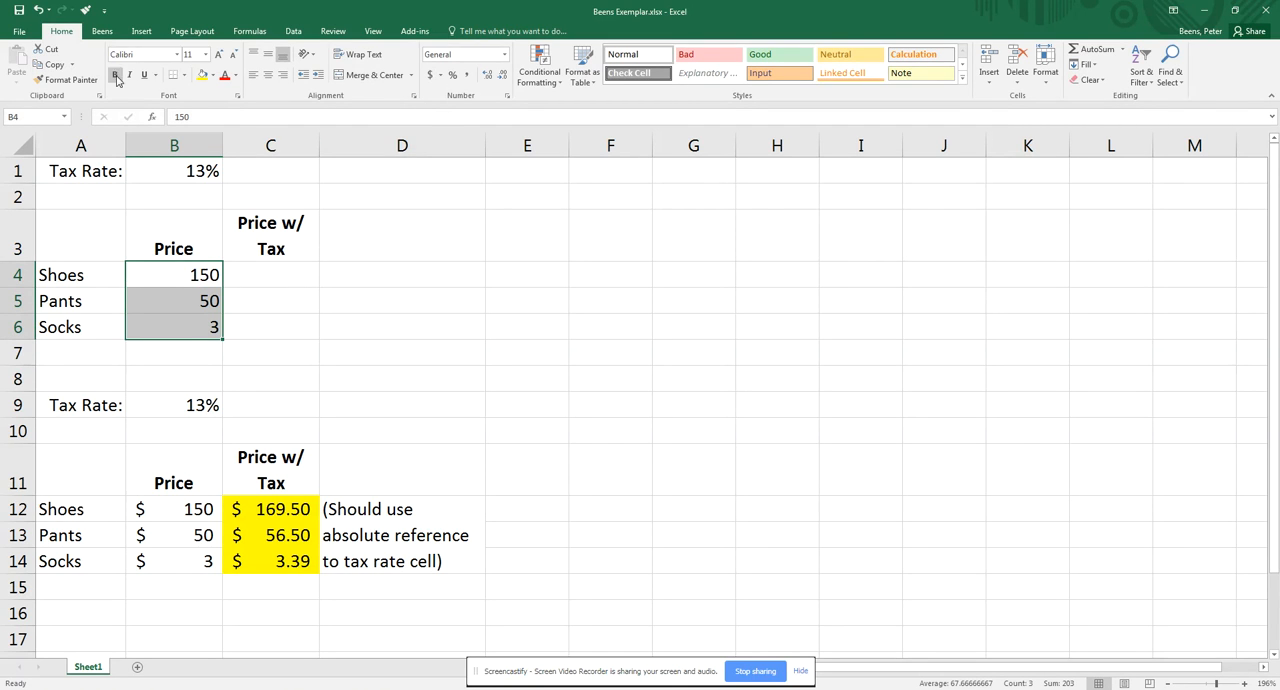
pyautogui.click(430, 76)
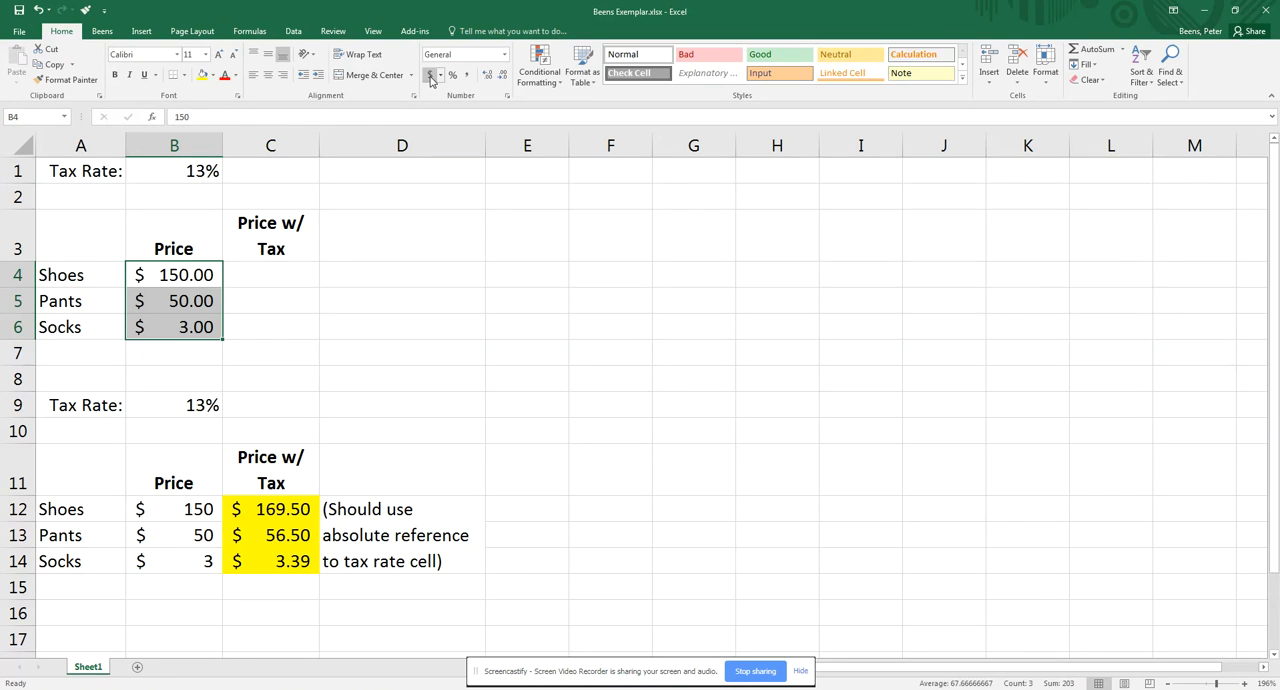
pyautogui.click(432, 76)
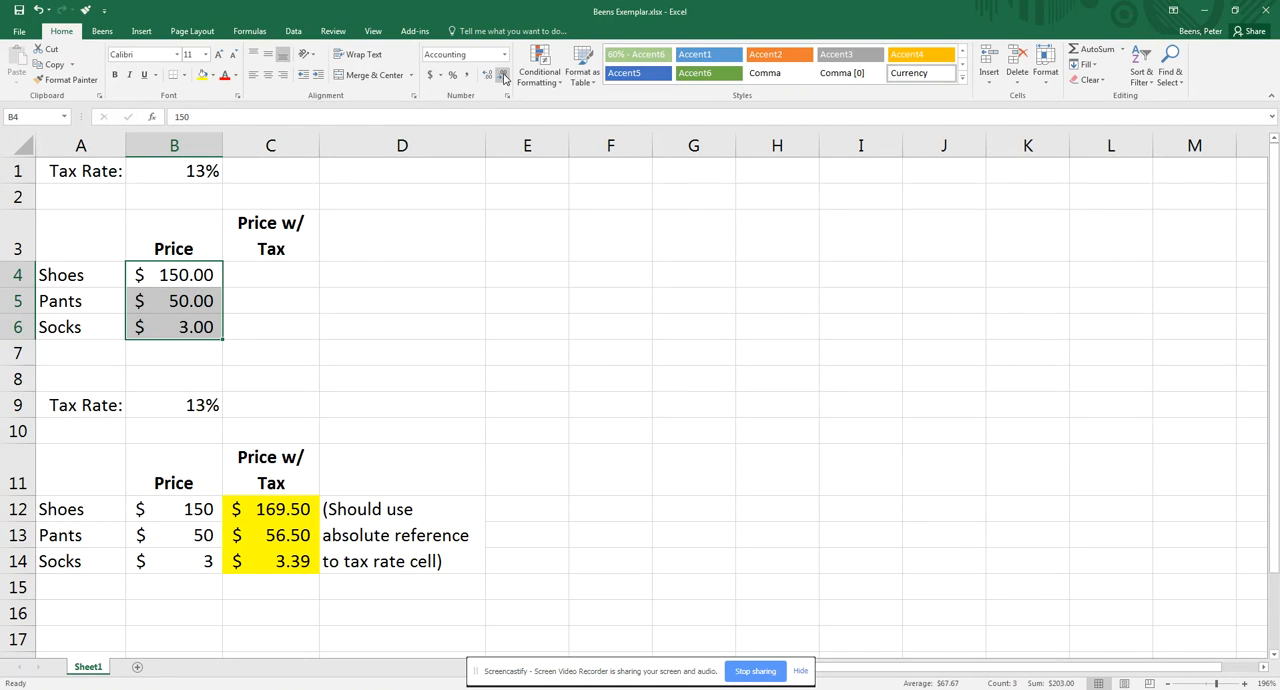
pyautogui.click(504, 76)
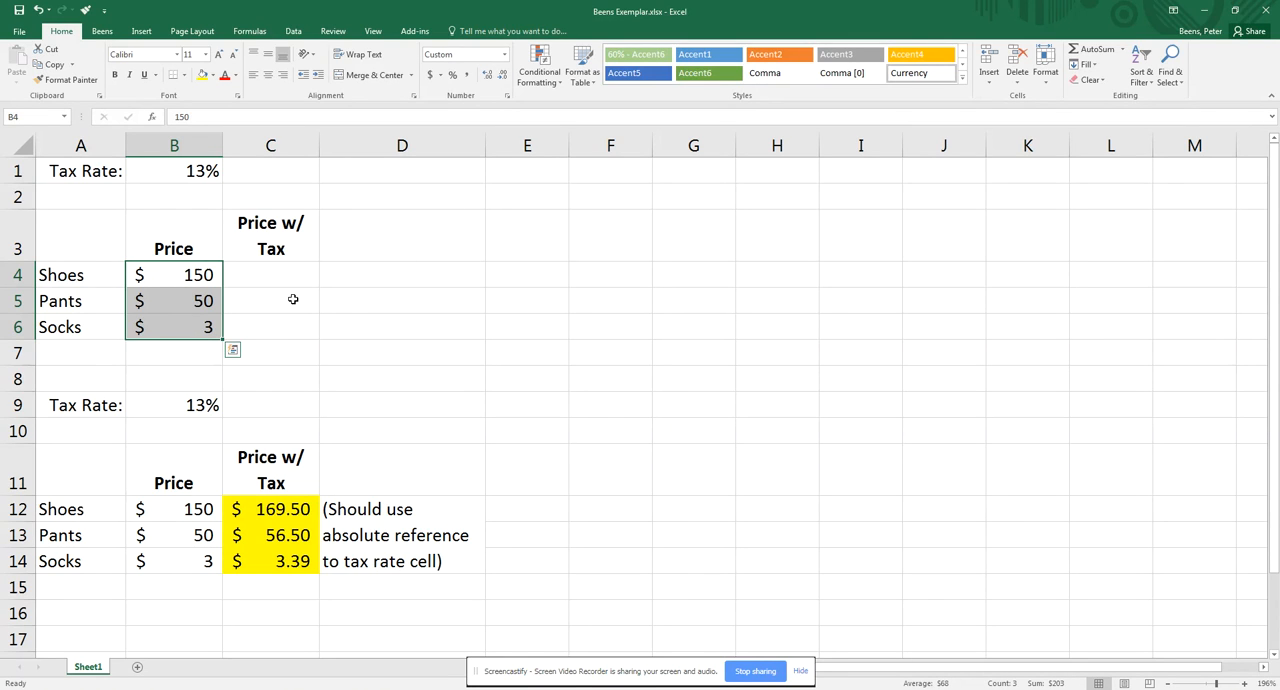
pyautogui.click(270, 274)
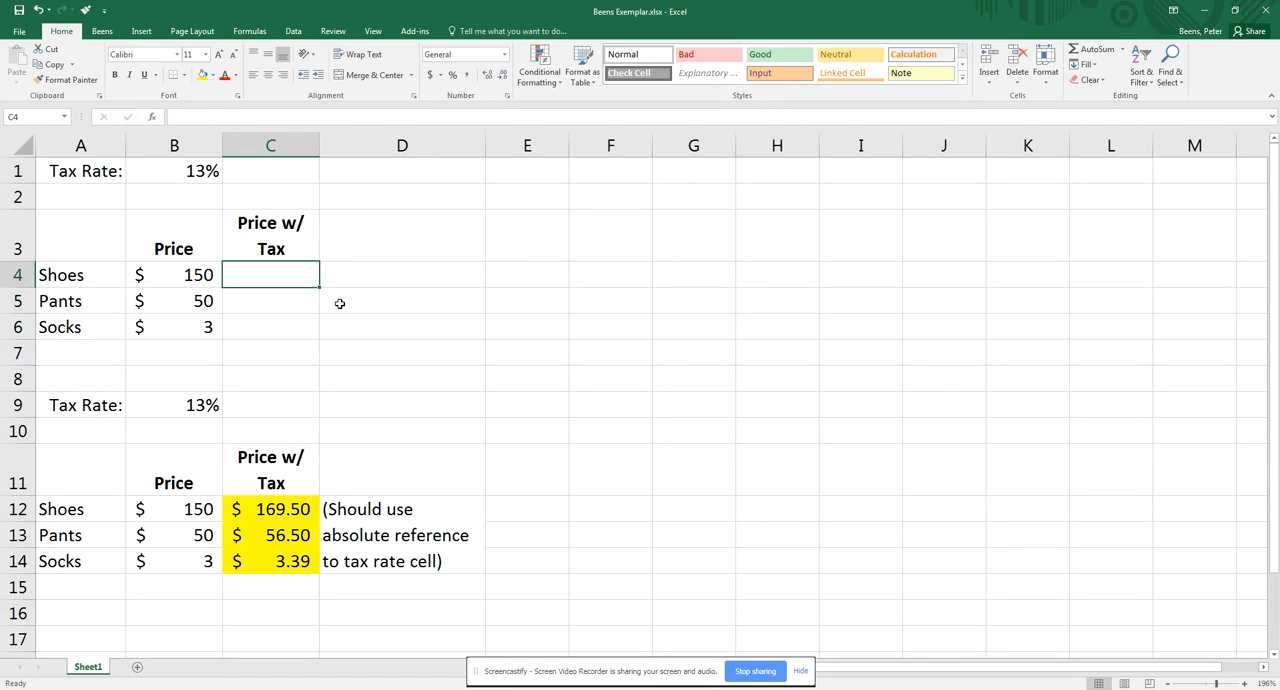
# Build the formula =B4+B4*$B$1 in C4 with the tax rate referenced absolutely.
pyautogui.click(174, 274)
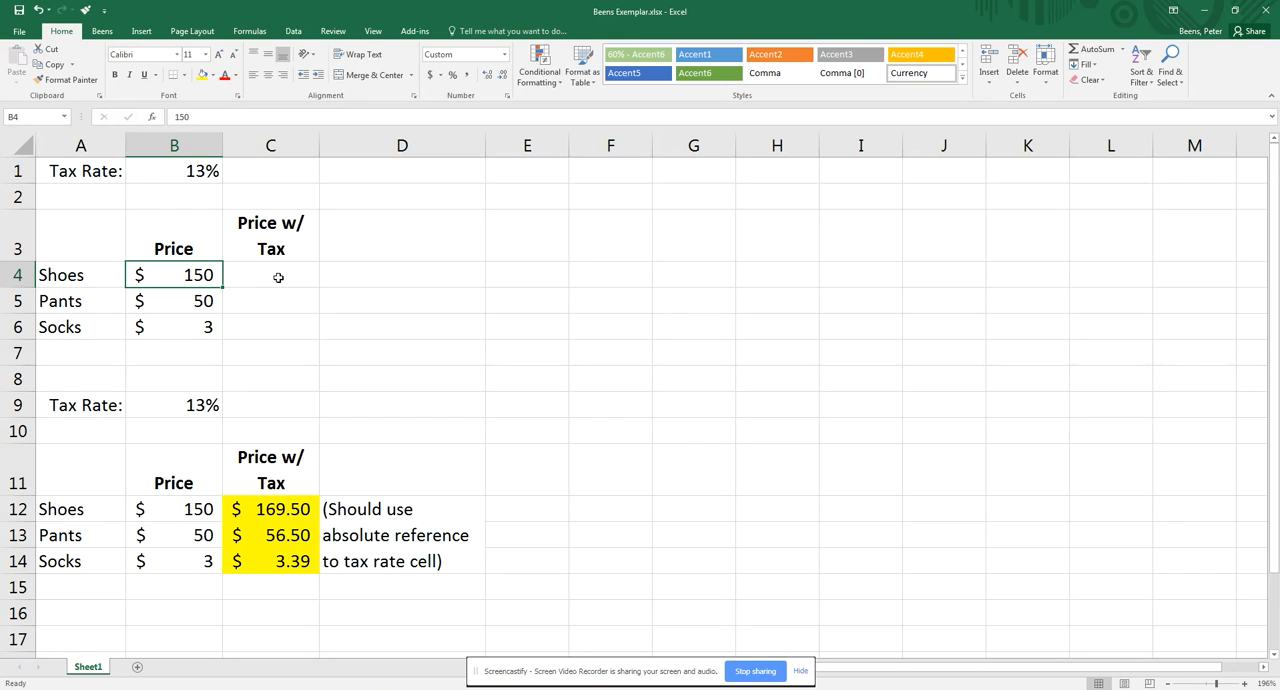
pyautogui.click(270, 274)
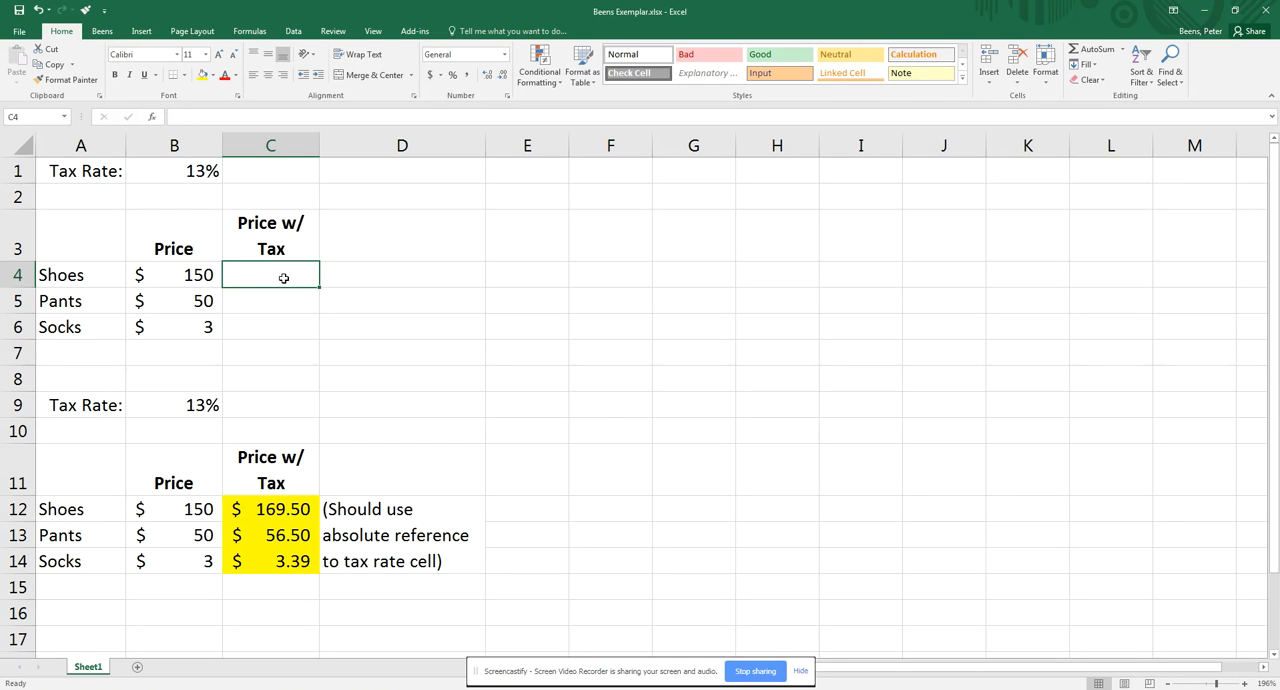
pyautogui.write('=')
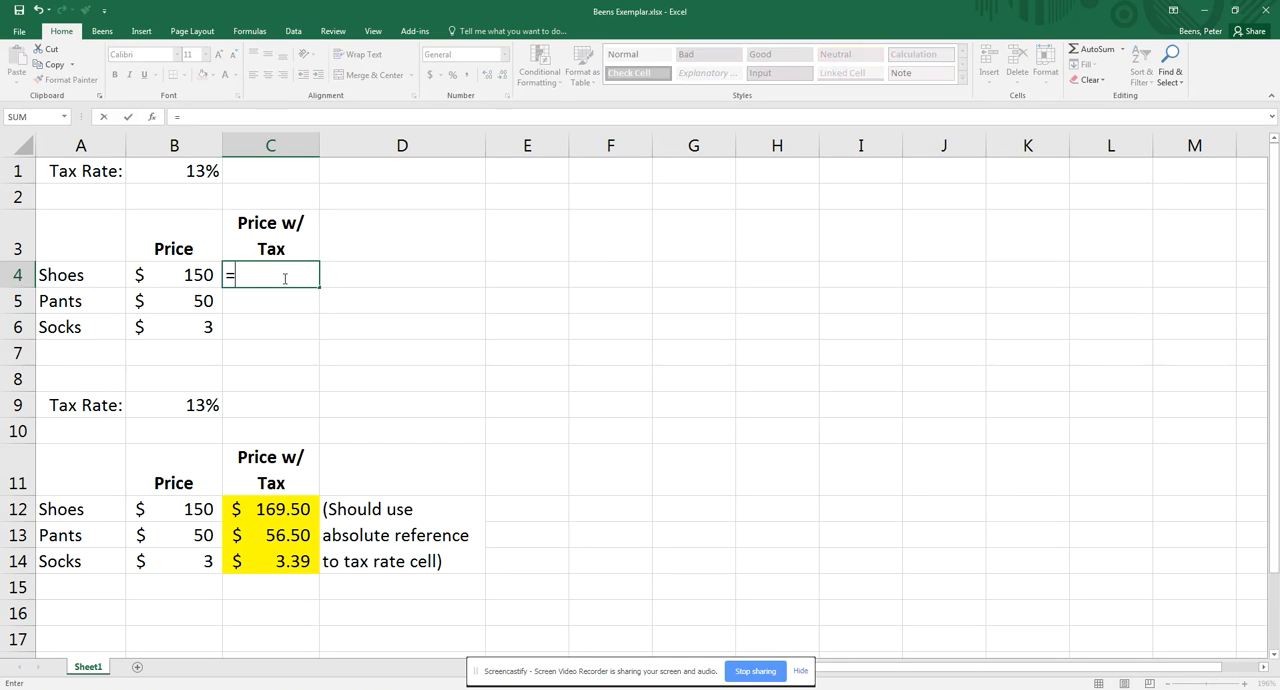
pyautogui.click(174, 274)
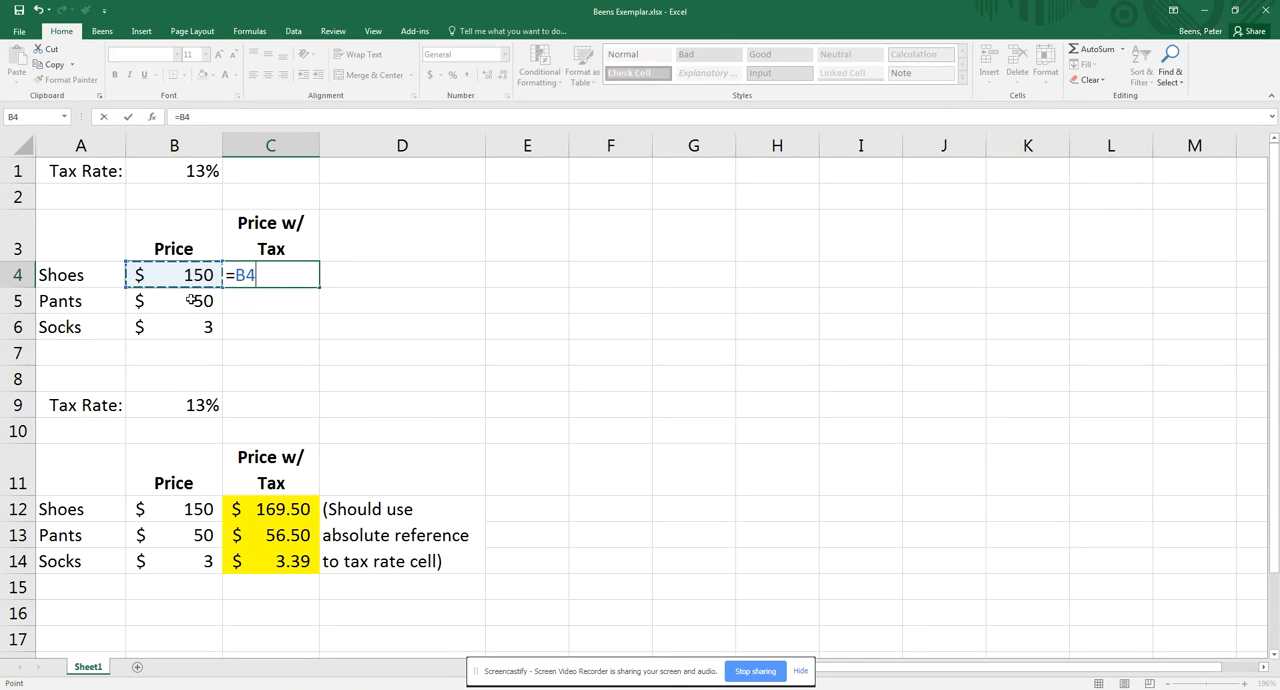
pyautogui.write('+')
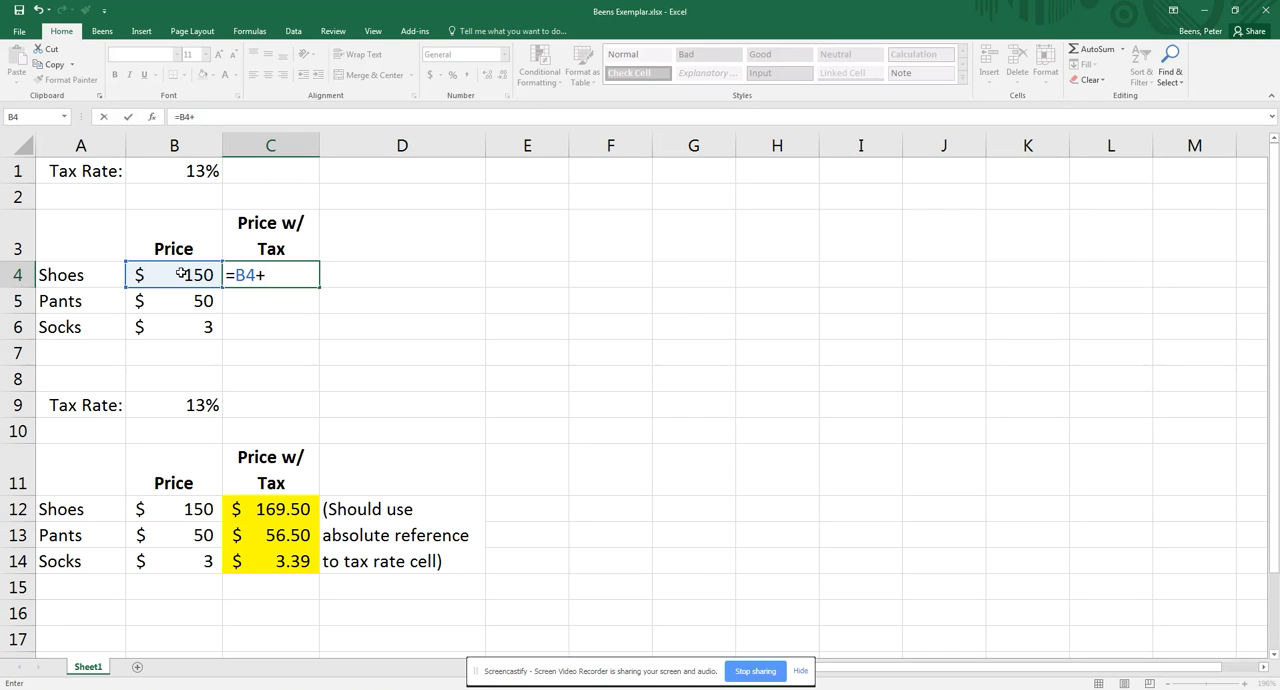
pyautogui.click(174, 276)
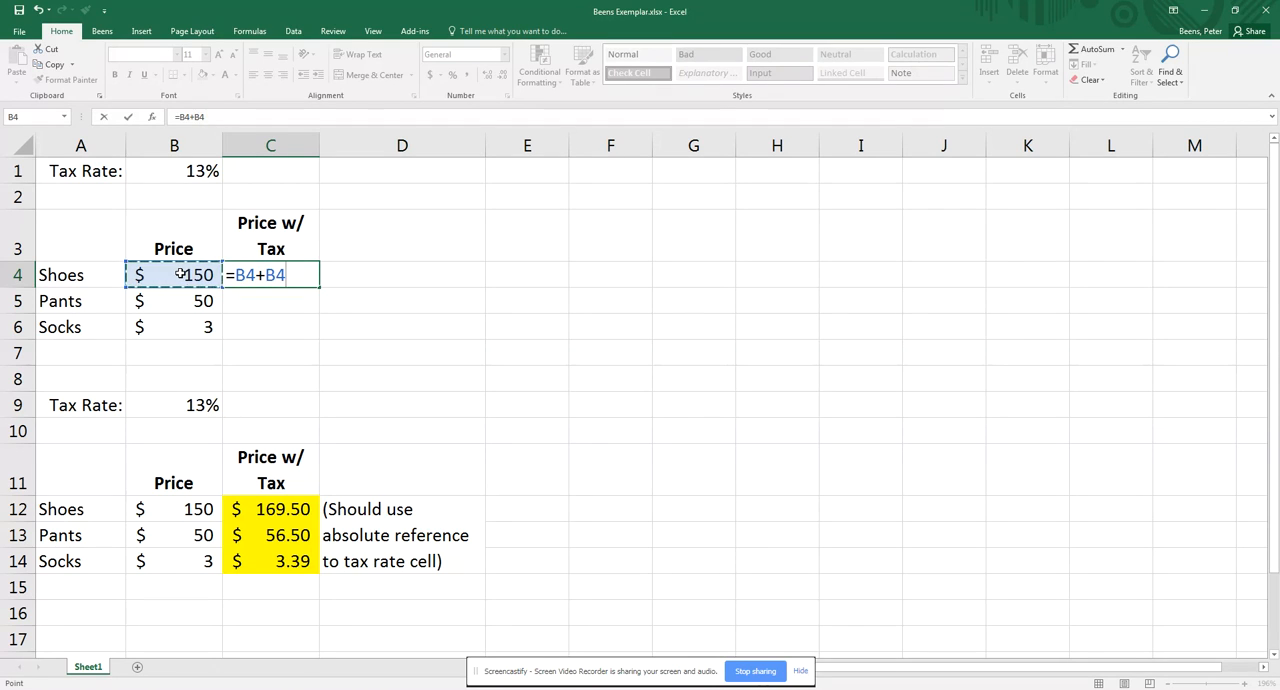
pyautogui.write('*')
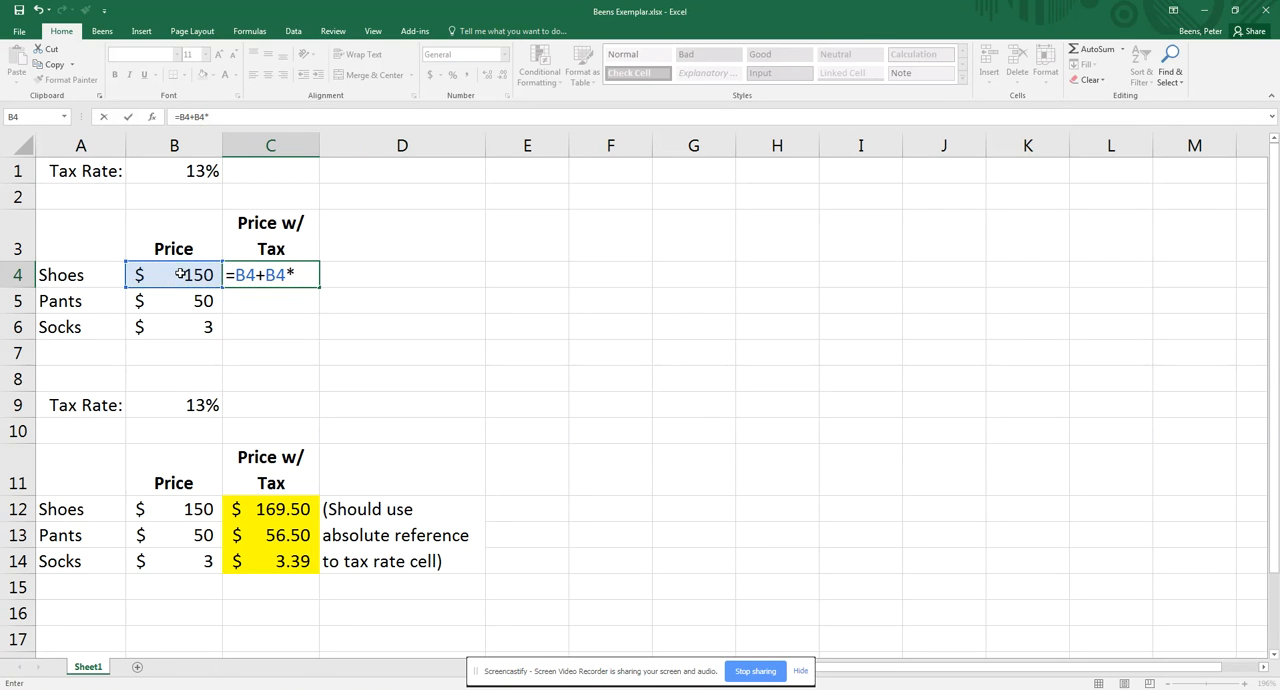
pyautogui.click(172, 170)
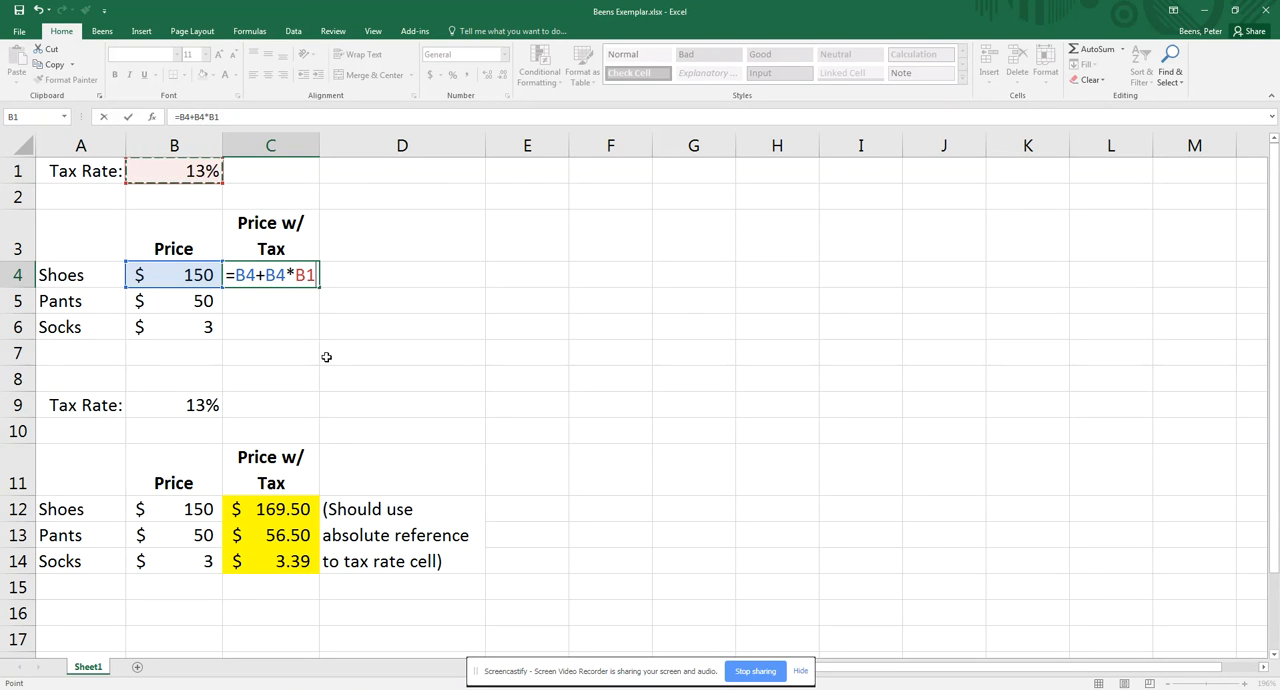
pyautogui.moveTo(278, 320)
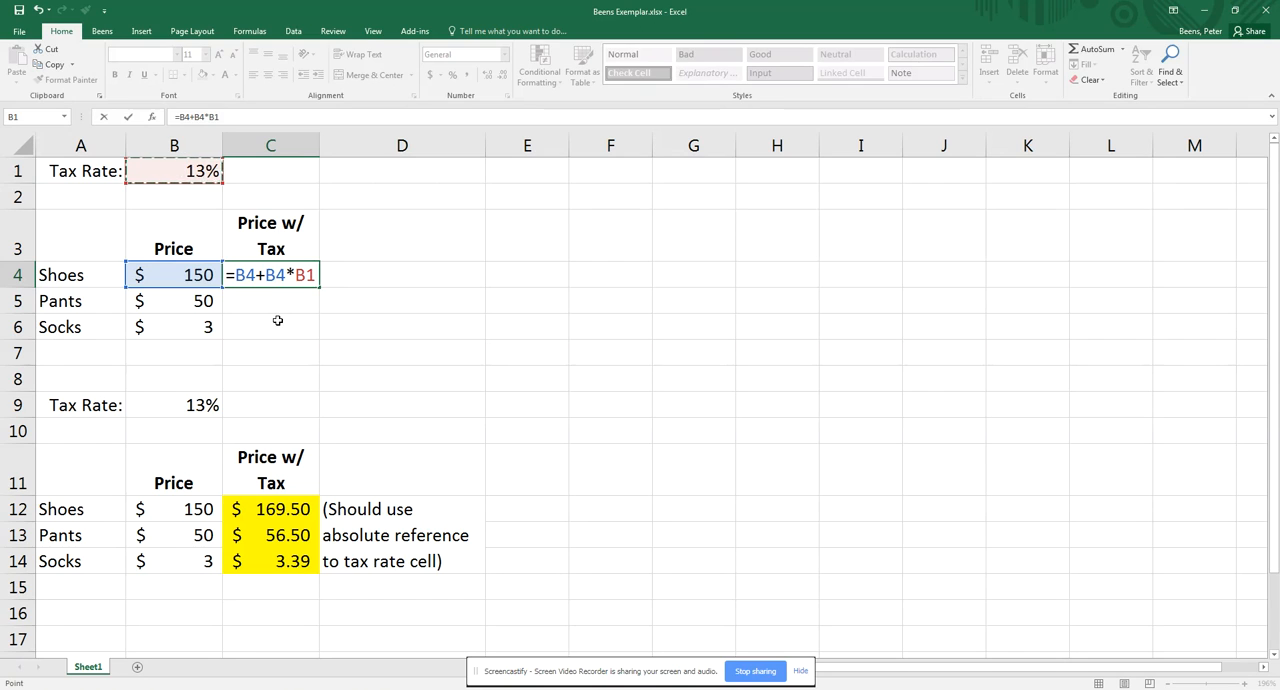
pyautogui.moveTo(180, 176)
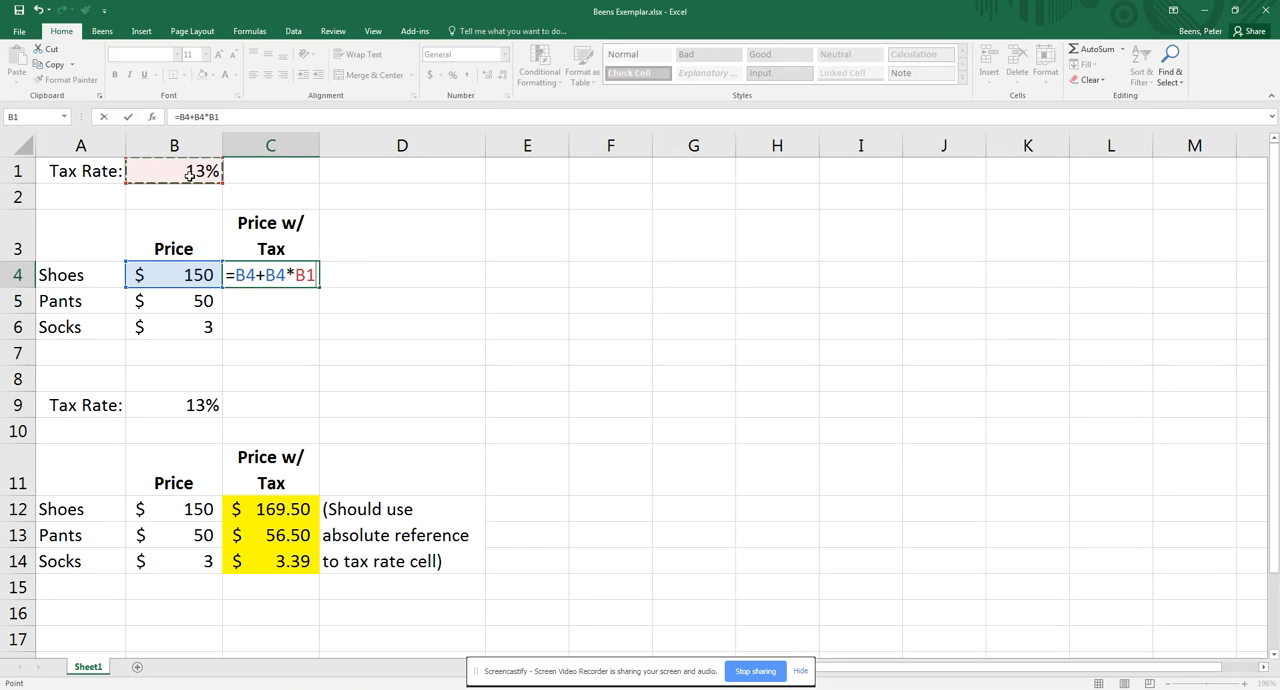
pyautogui.press('f4')
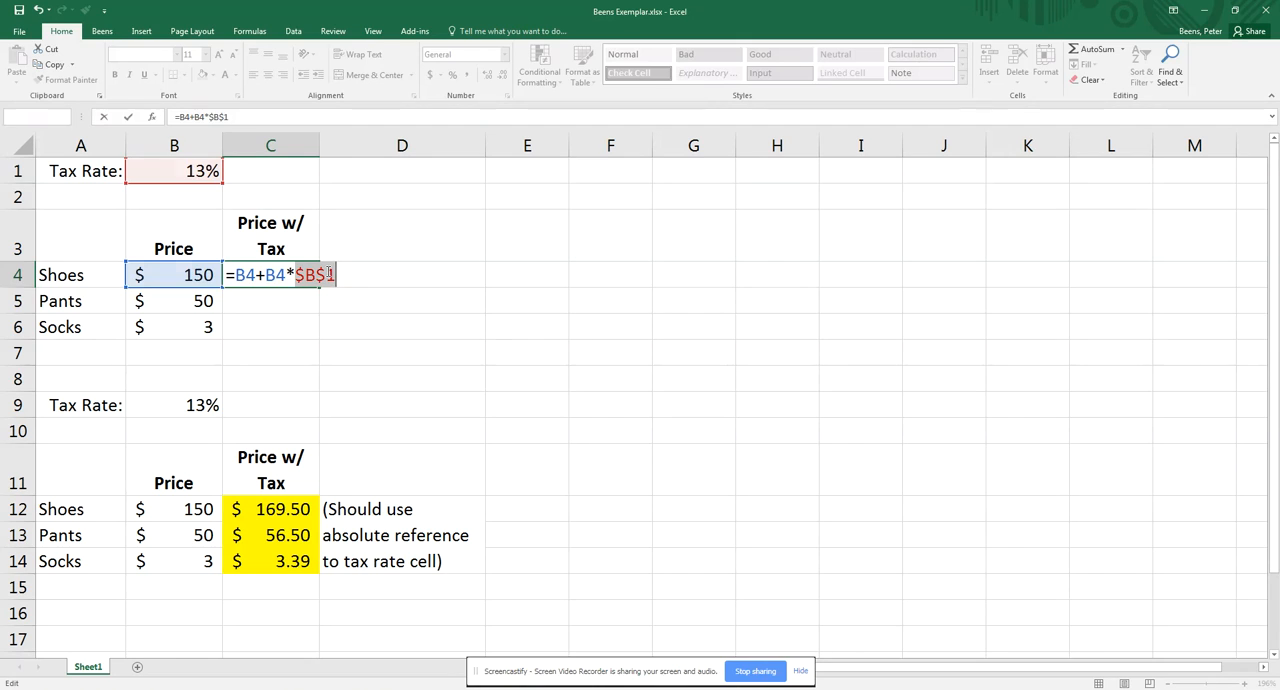
pyautogui.press('Return')
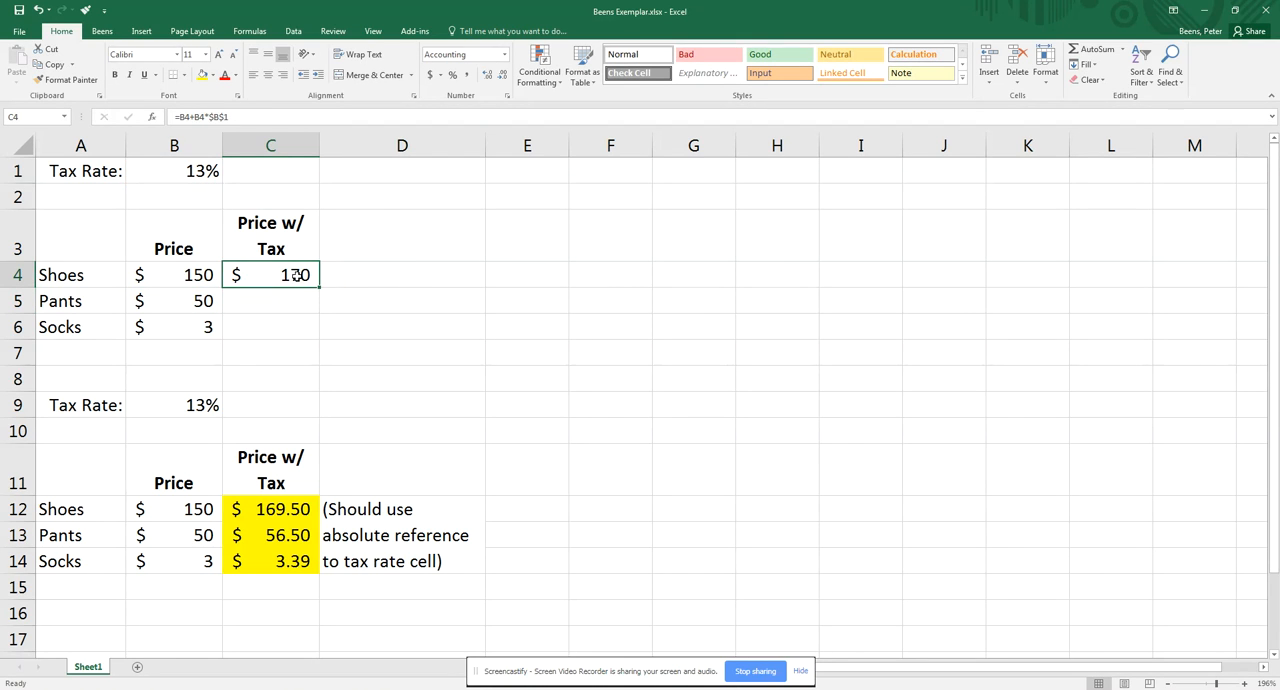
# Fill the formula down to C6 (169.50, 56.50, 3.39) and shade C4:C6 yellow.
pyautogui.click(488, 76)
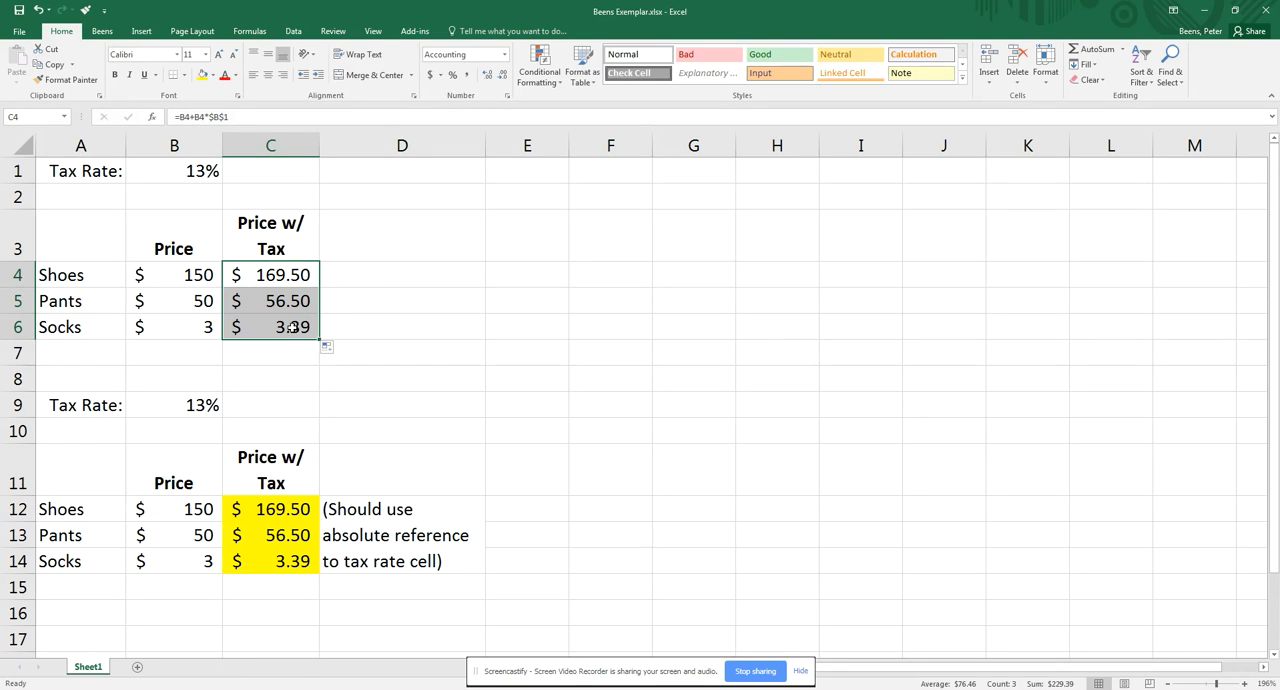
pyautogui.click(270, 300)
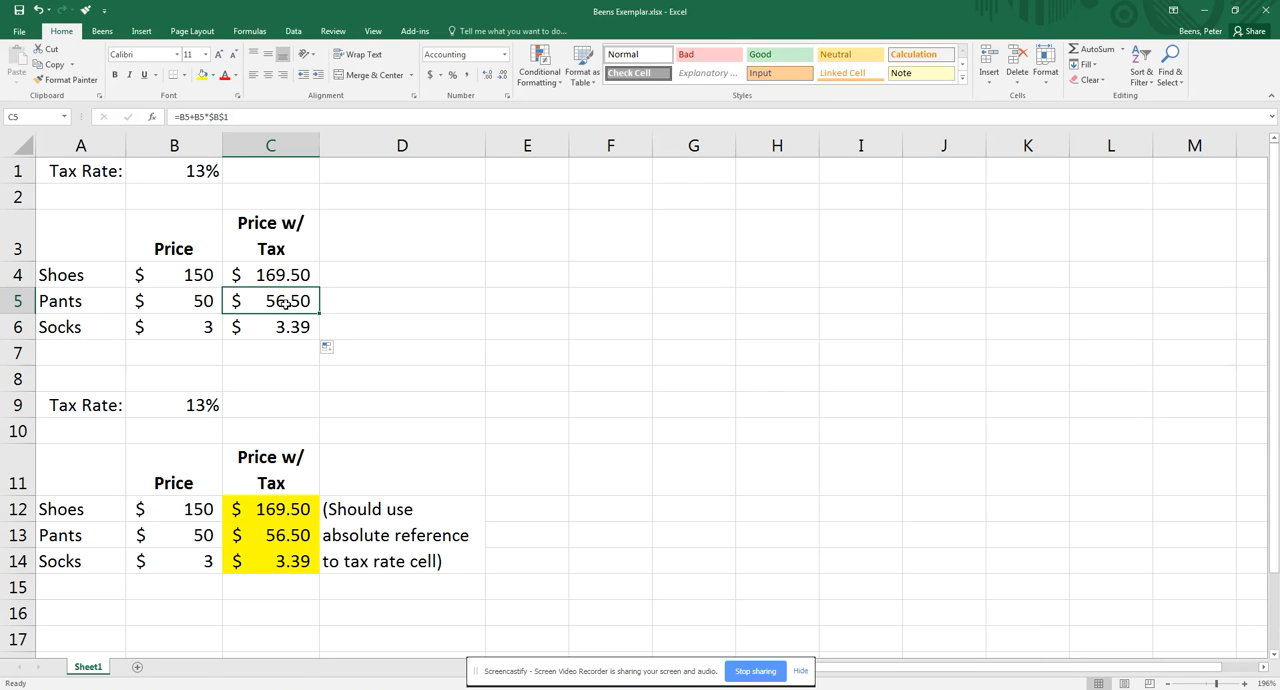
pyautogui.click(270, 326)
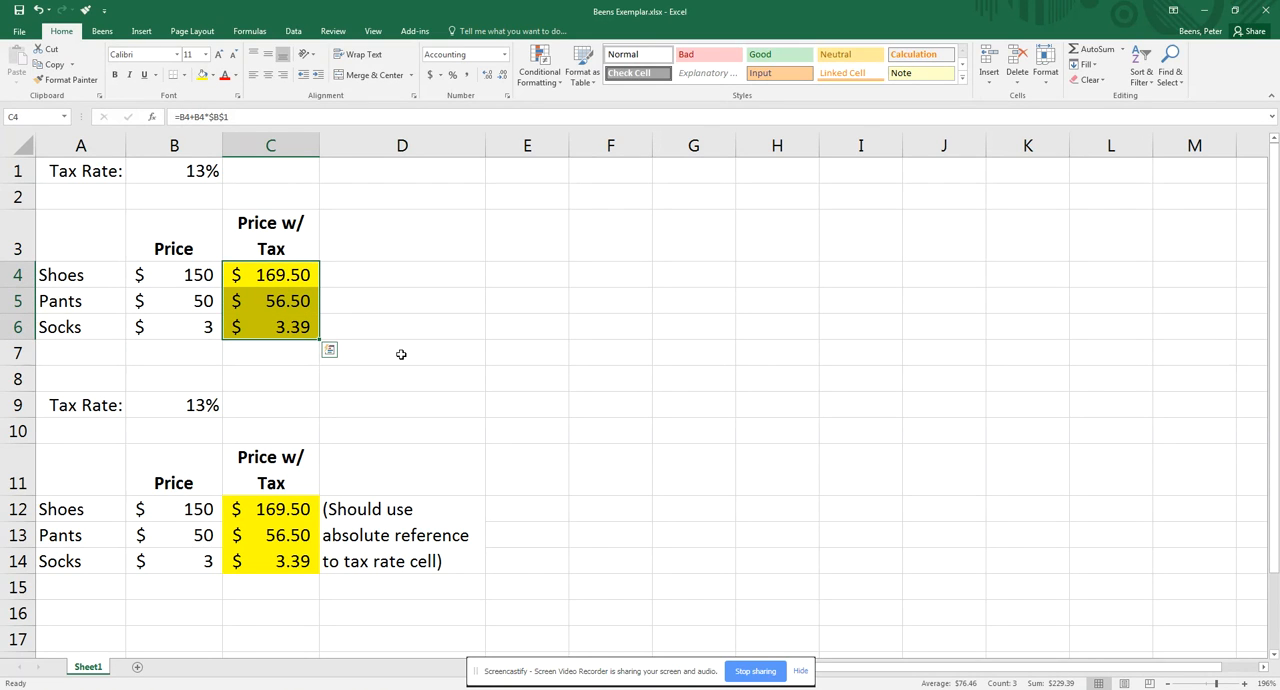
pyautogui.moveTo(412, 412)
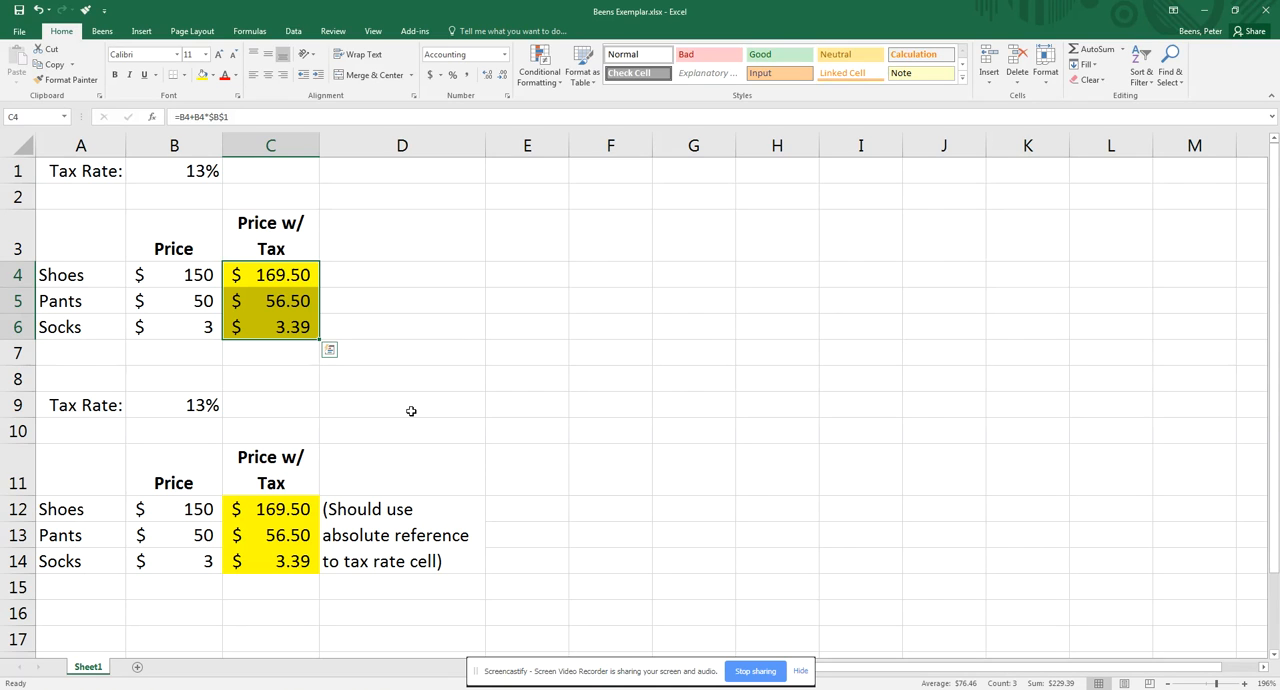
pyautogui.click(402, 276)
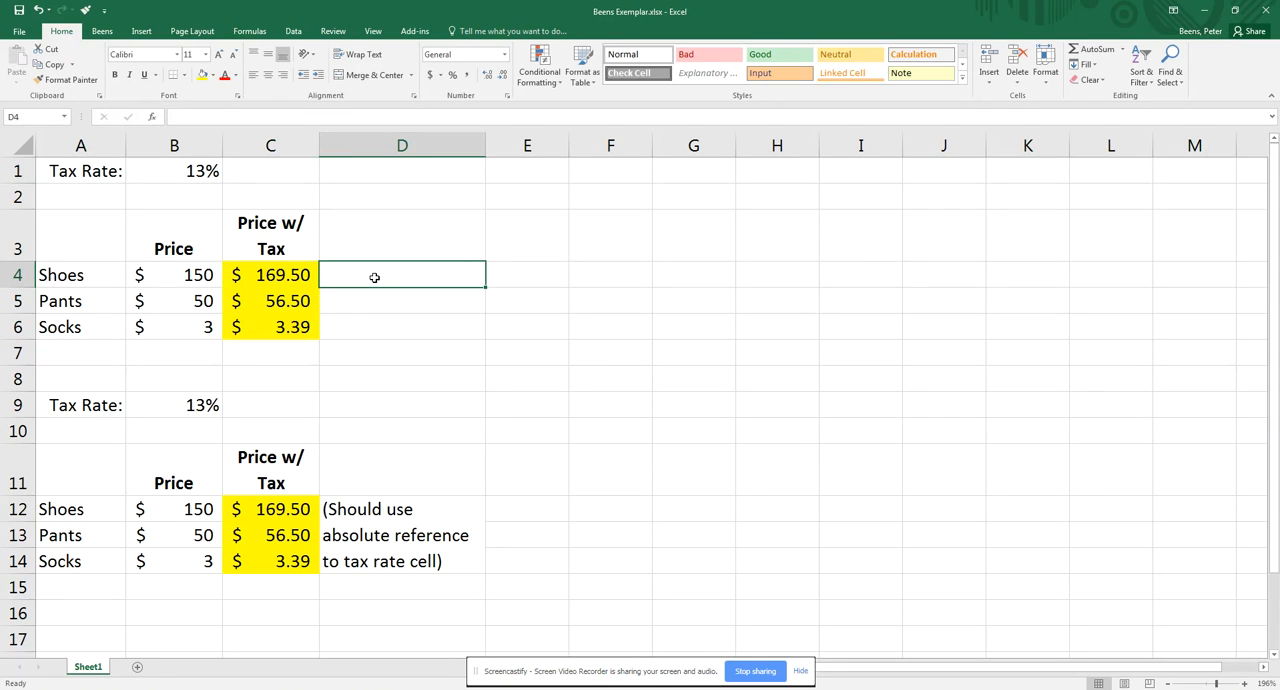
# Enter the note "(Should use absolute reference to tax rate cell)" in D4.
pyautogui.write('(')
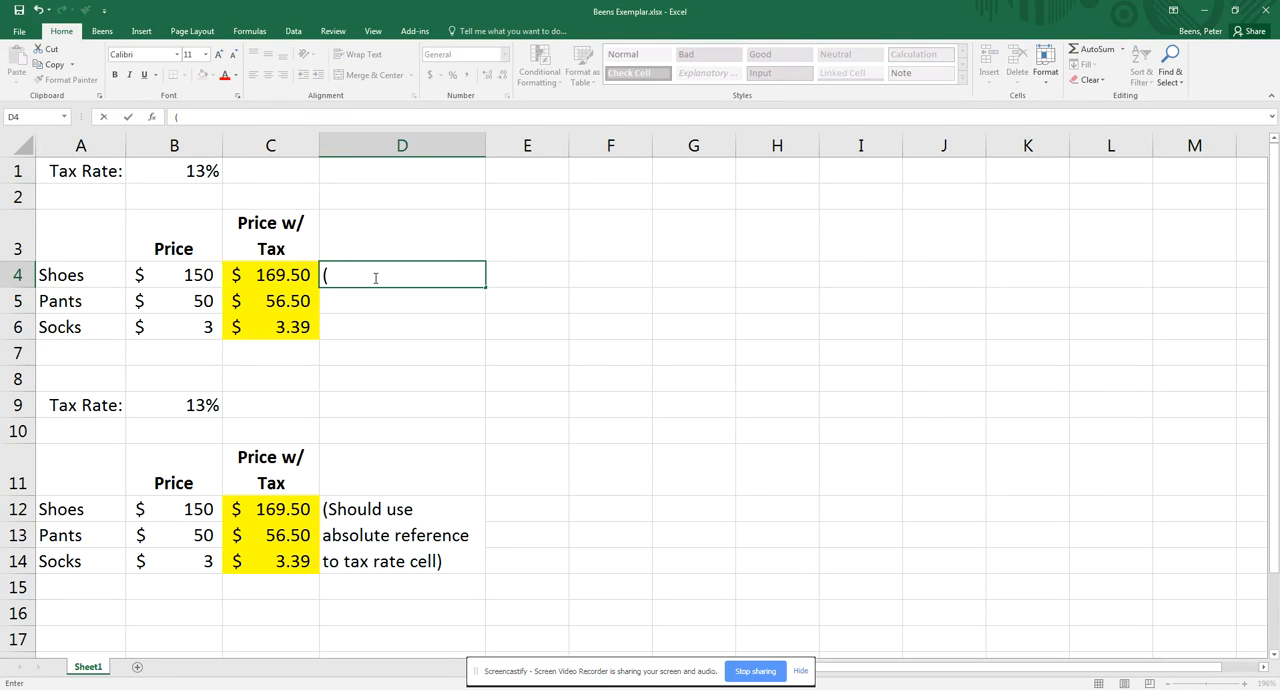
pyautogui.write('Shou')
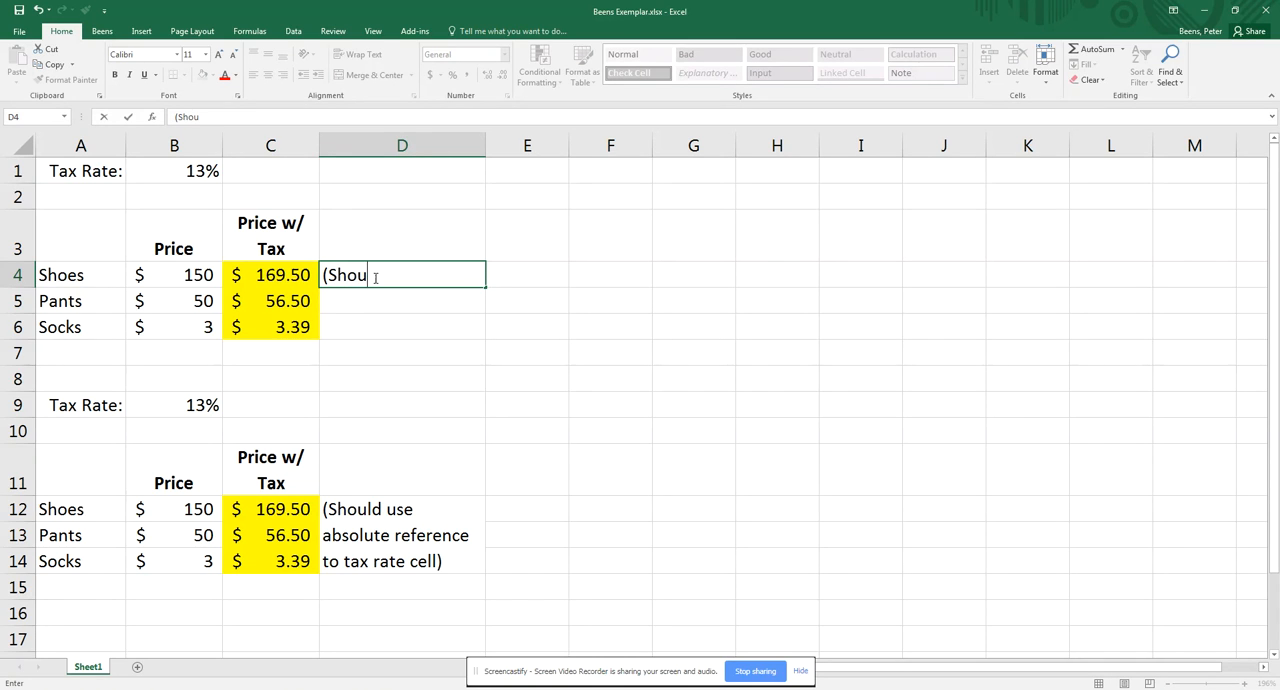
pyautogui.write('ld use')
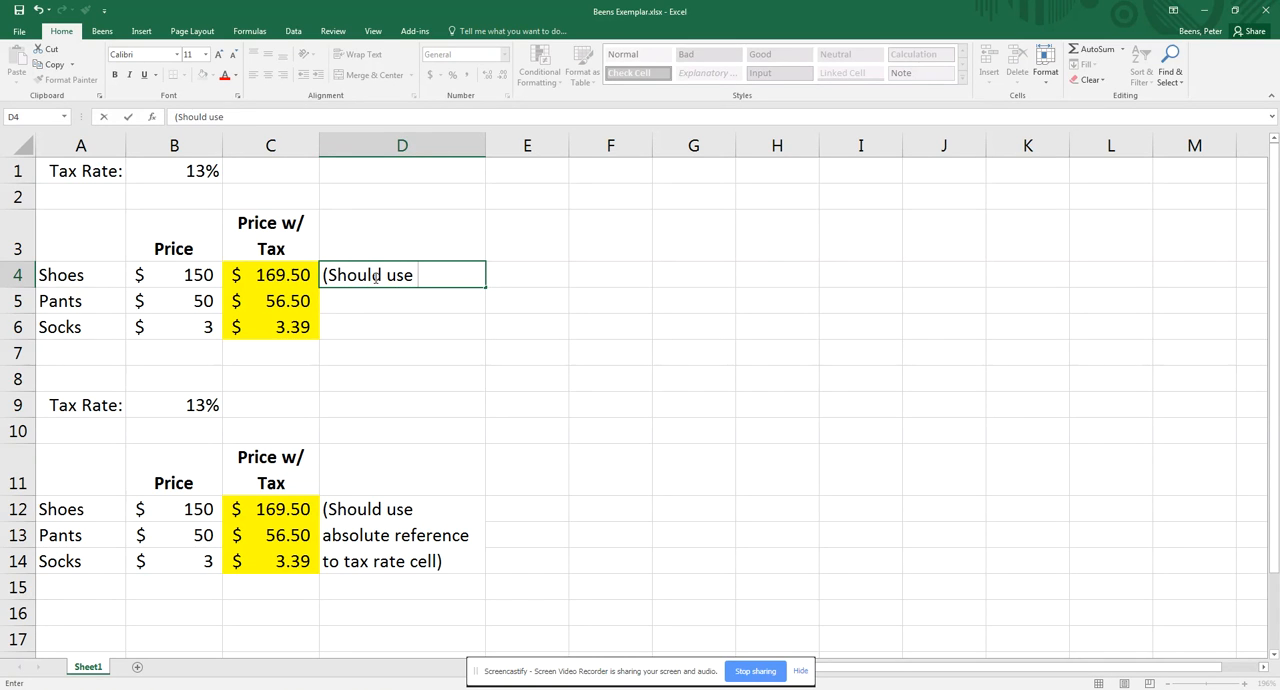
pyautogui.write('absolute')
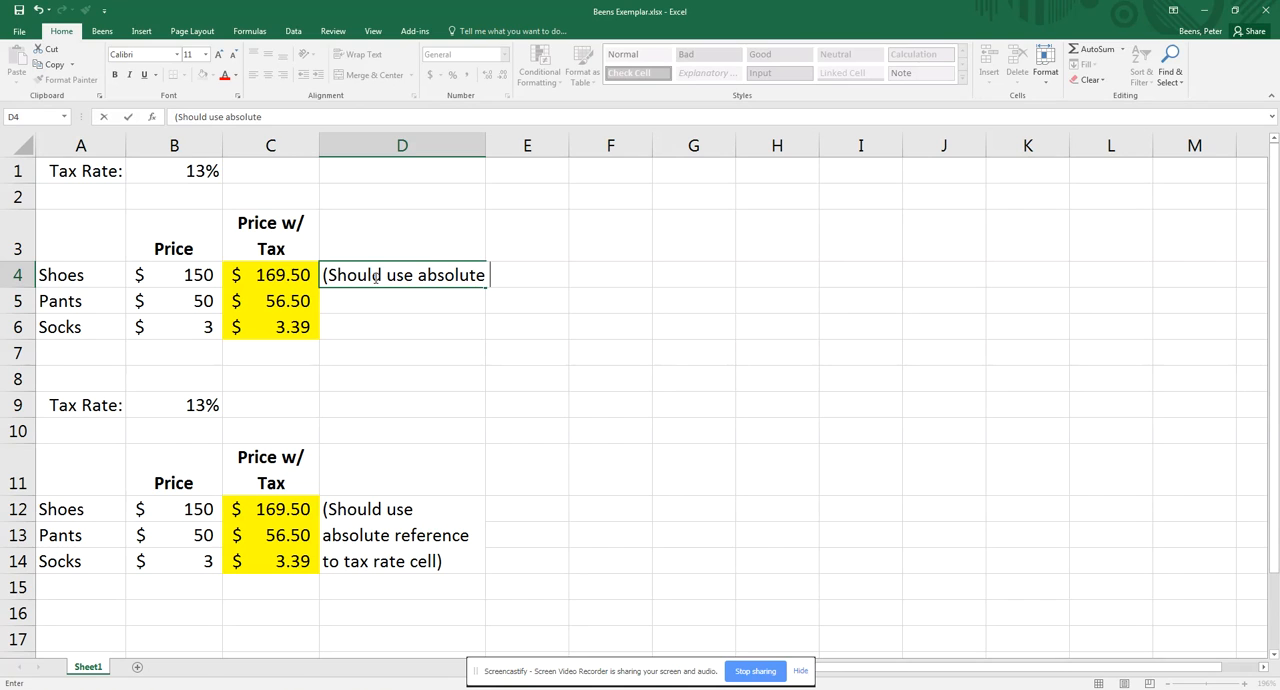
pyautogui.write('reference')
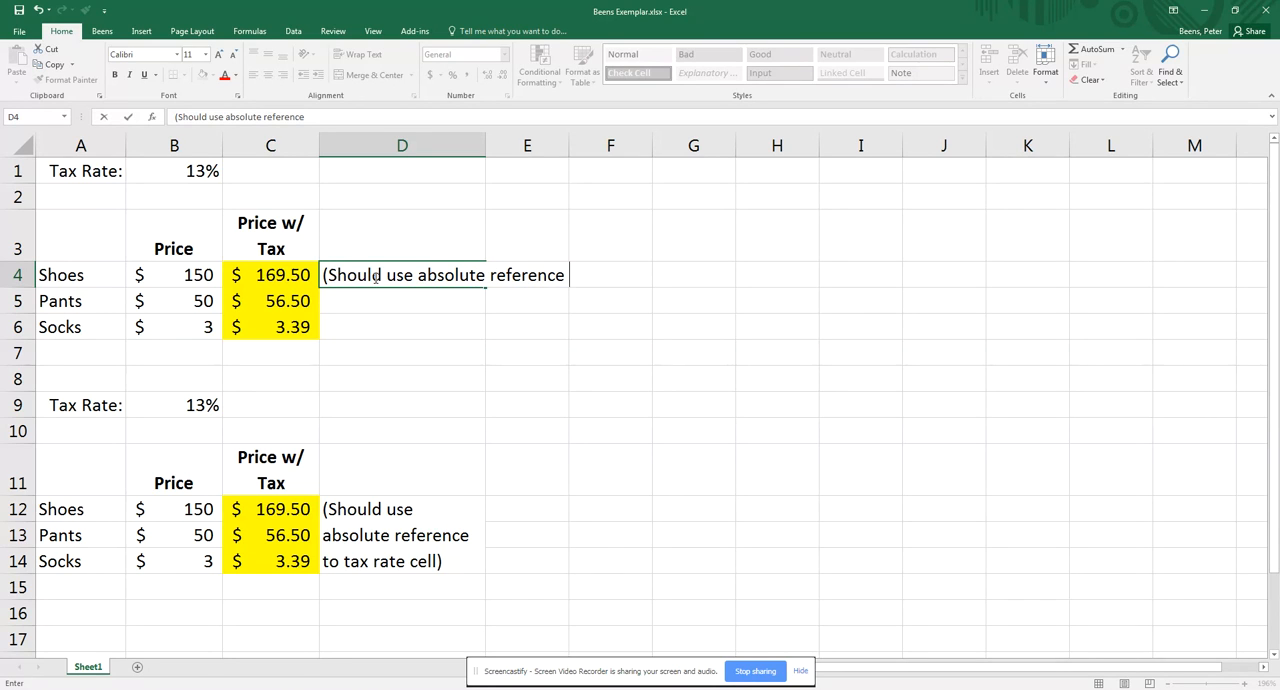
pyautogui.write('to t')
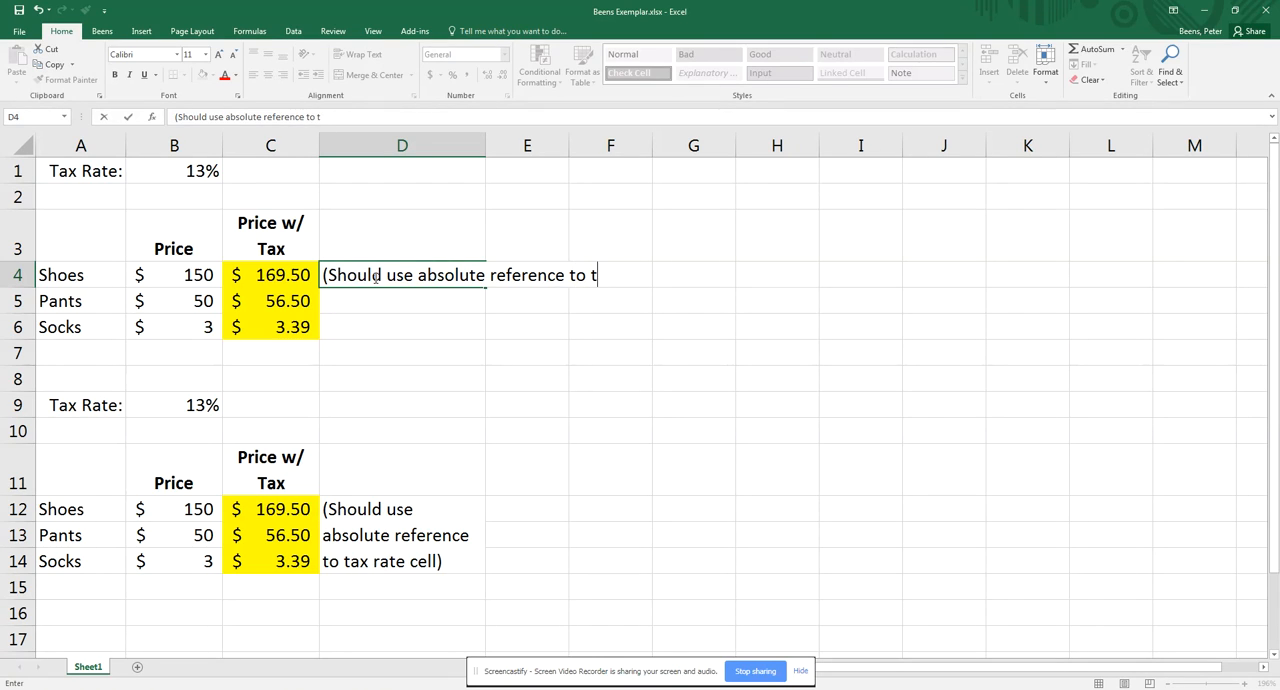
pyautogui.write('ax')
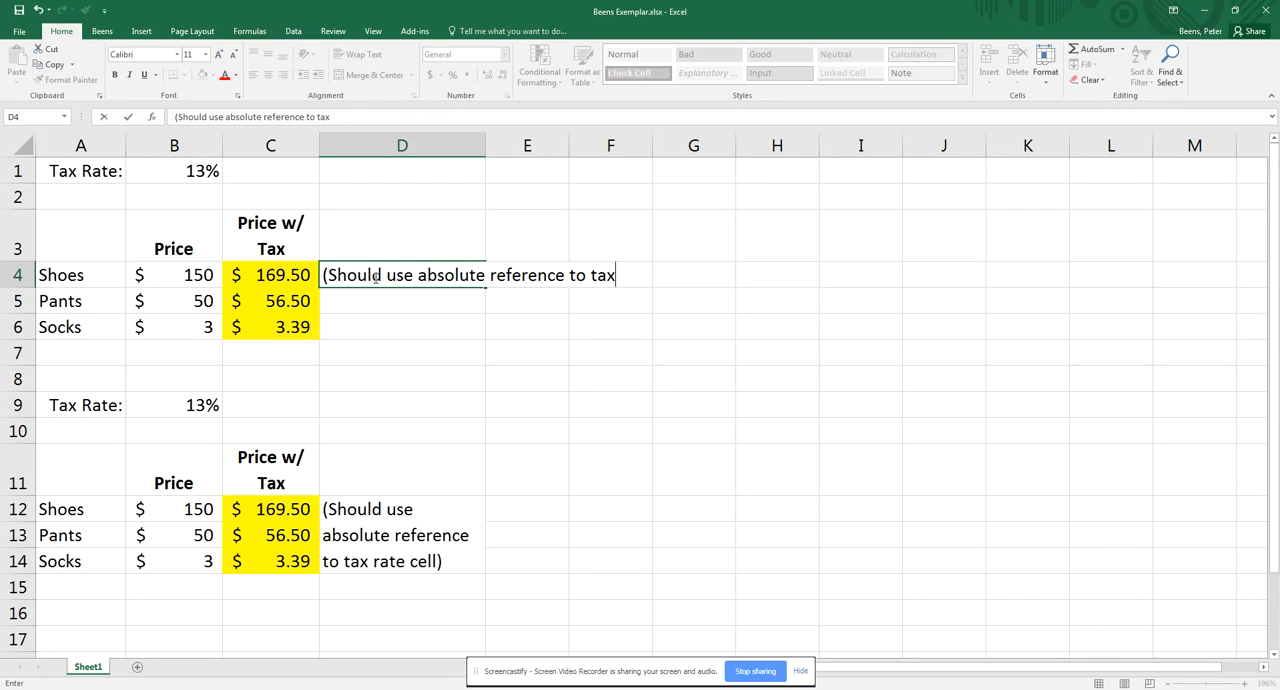
pyautogui.write('rate cell')
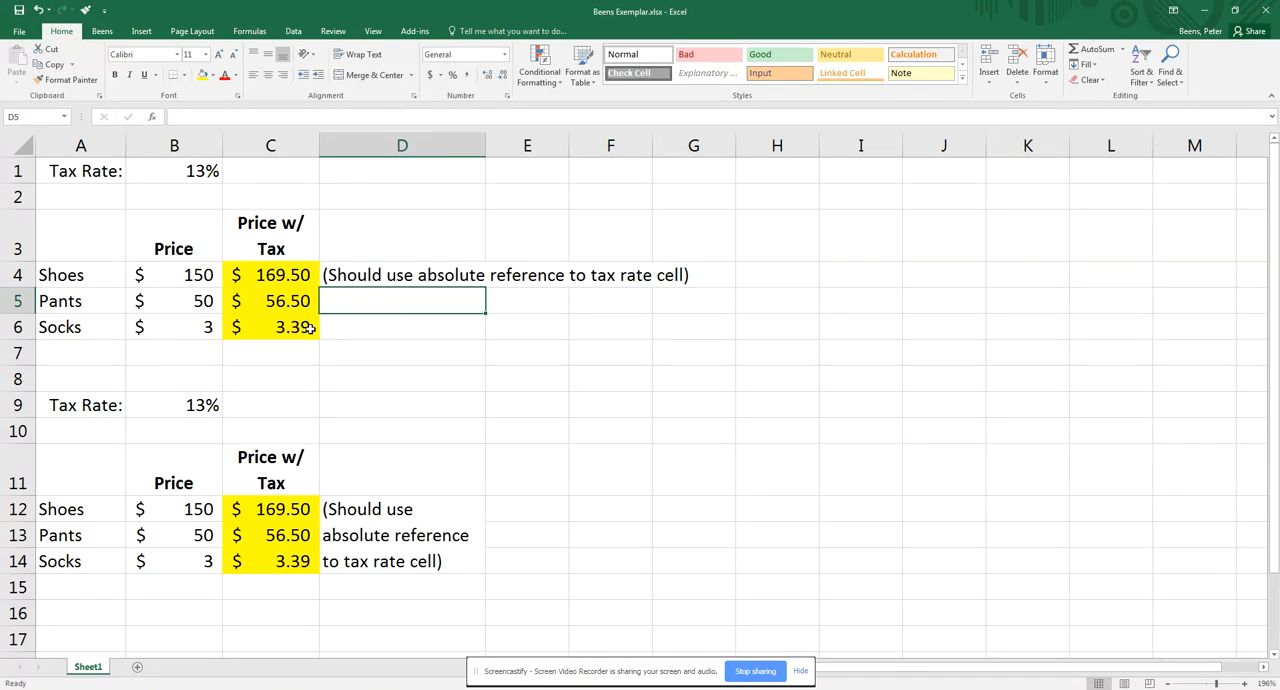
# Merge D4:D6 into one cell and wrap the note across three lines.
pyautogui.click(402, 274)
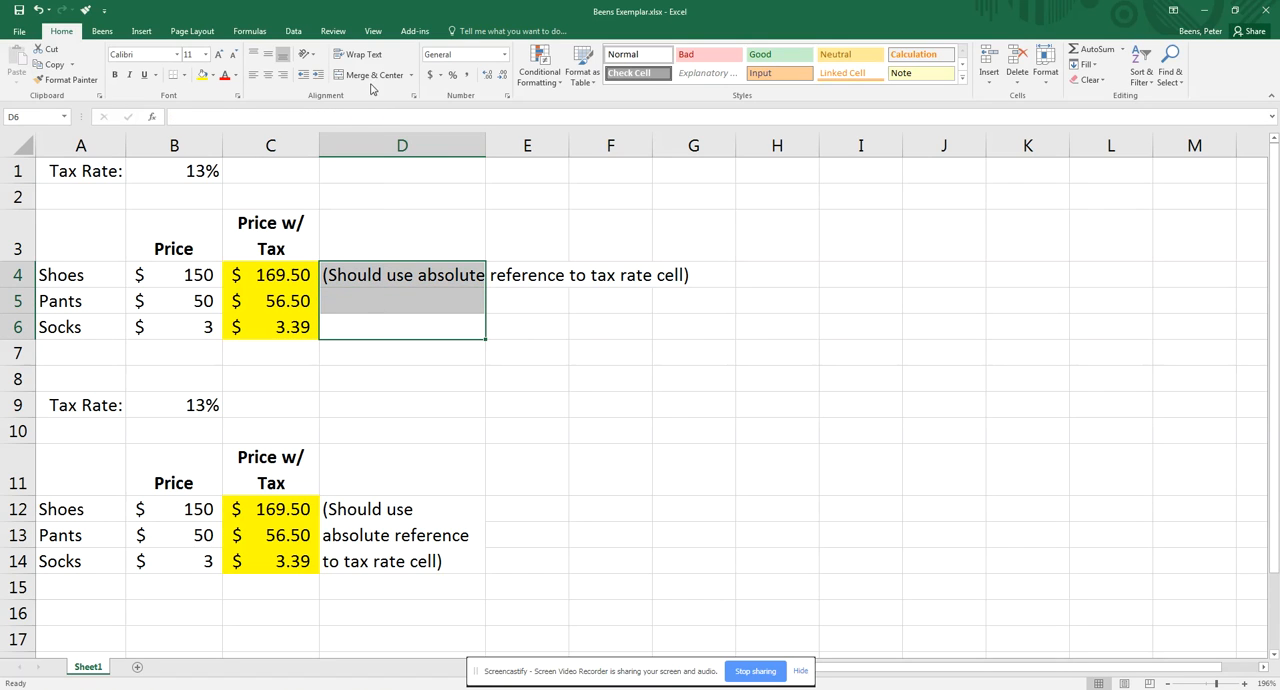
pyautogui.moveTo(370, 76)
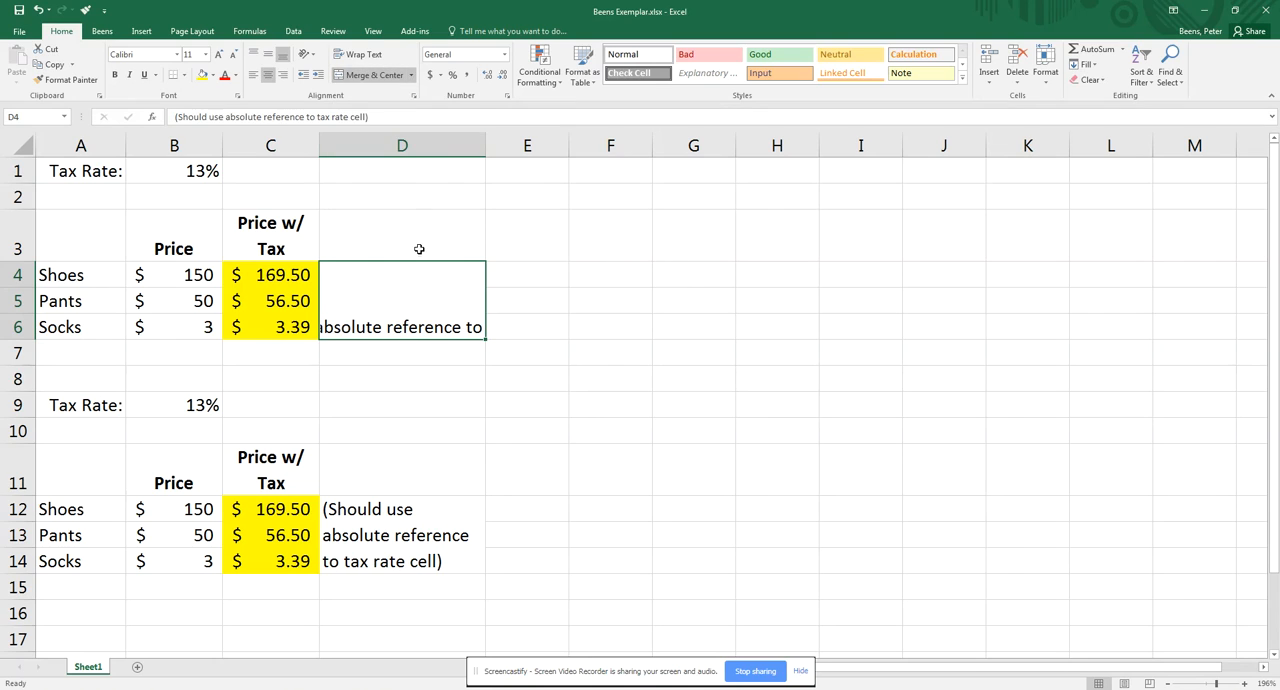
pyautogui.click(358, 54)
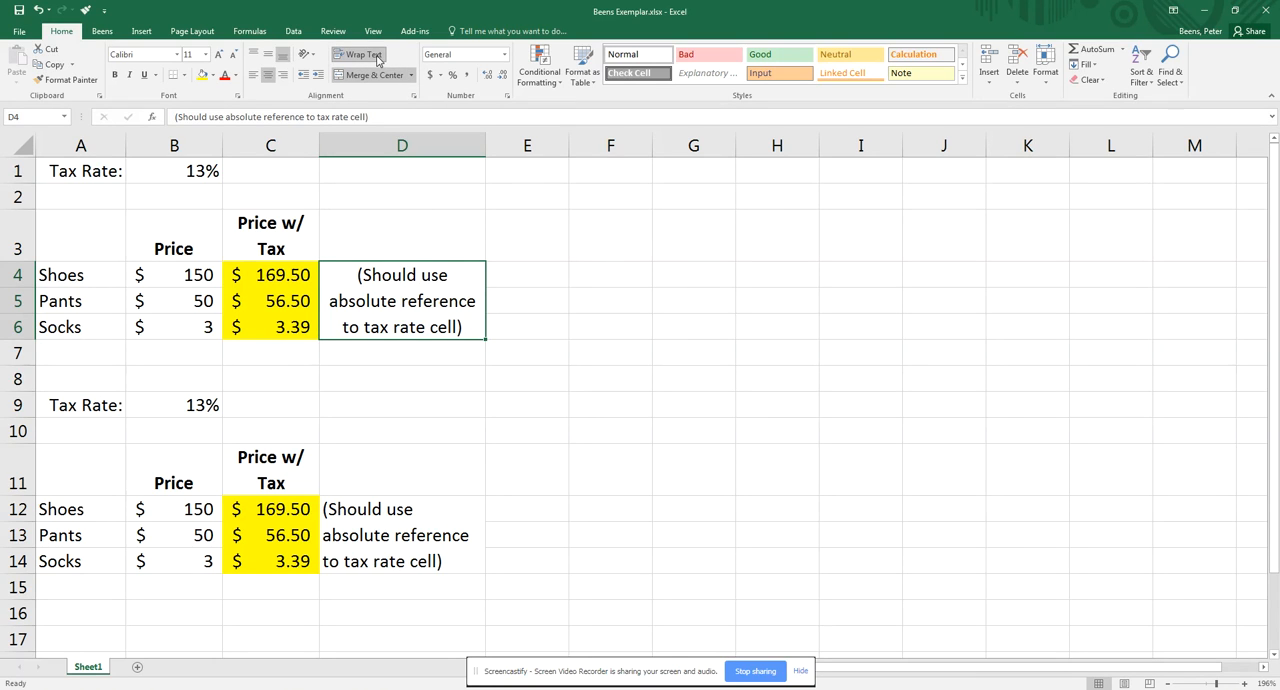
pyautogui.moveTo(256, 90)
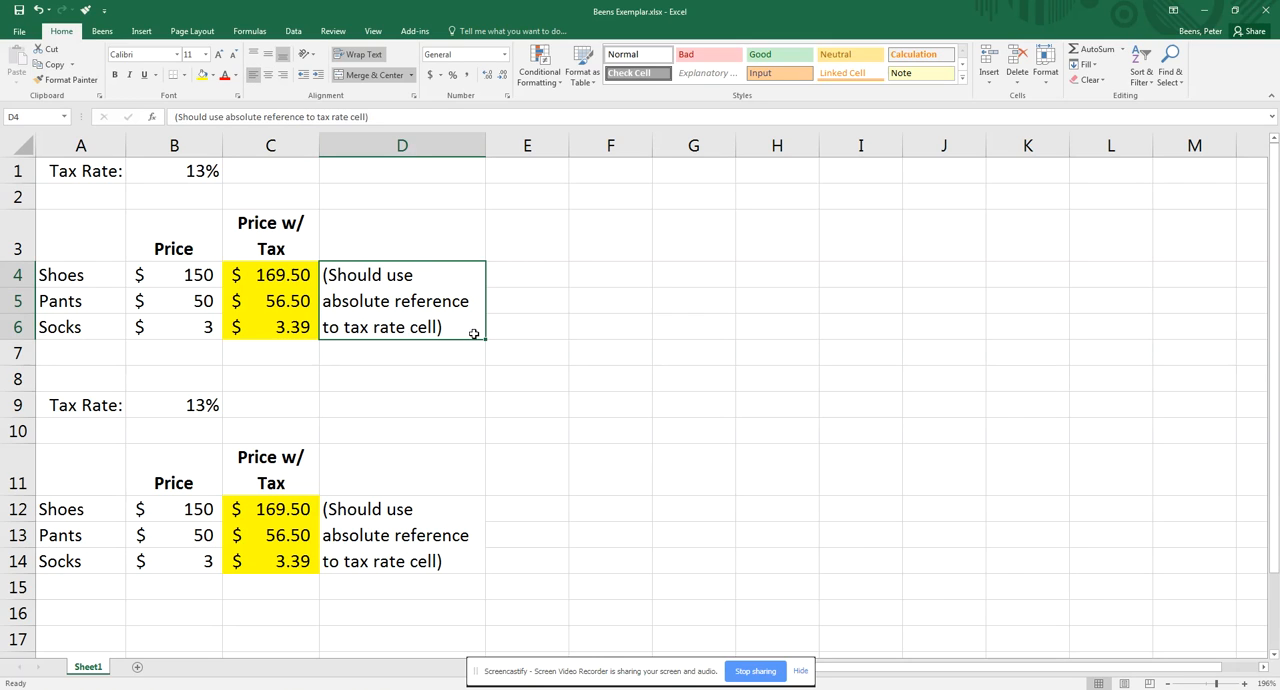
pyautogui.moveTo(540, 336)
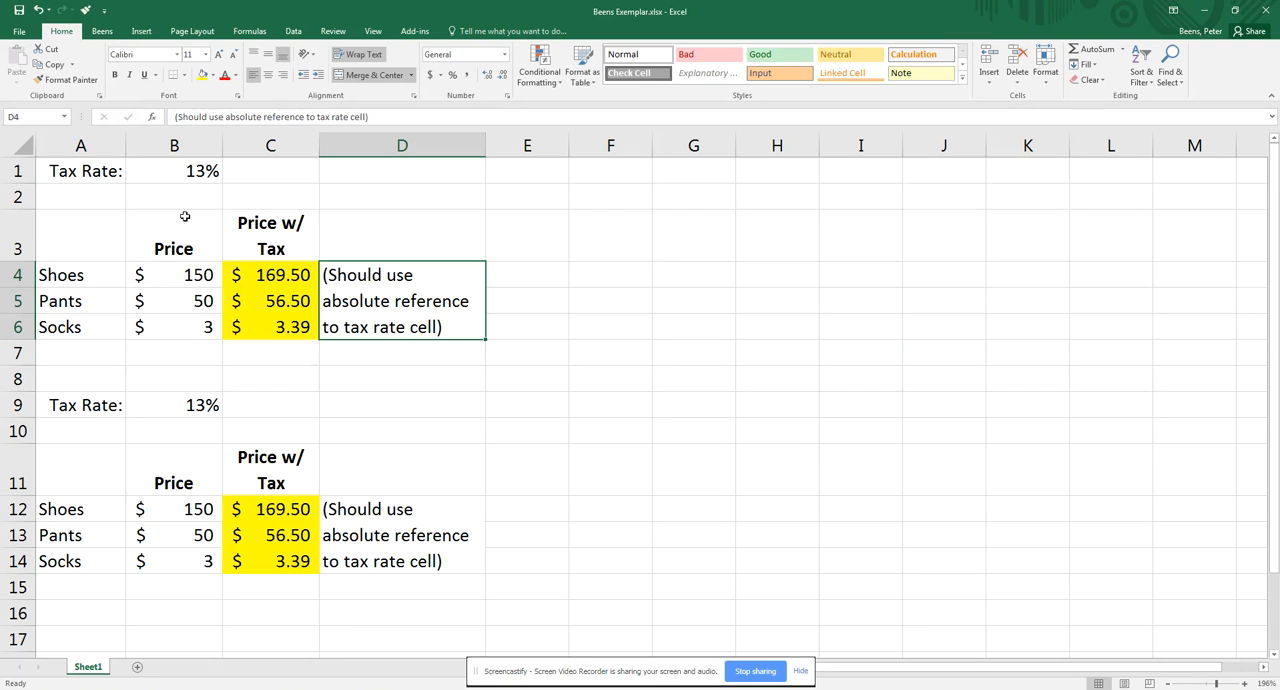
pyautogui.moveTo(76, 172)
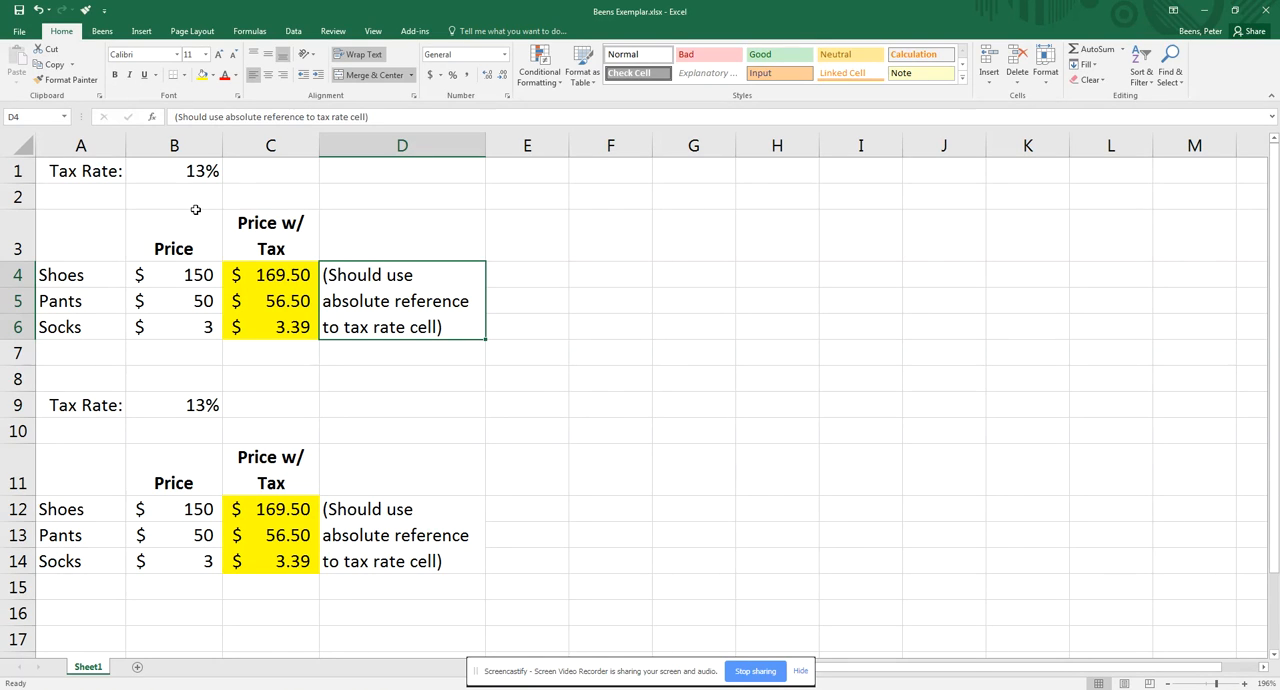
pyautogui.moveTo(528, 422)
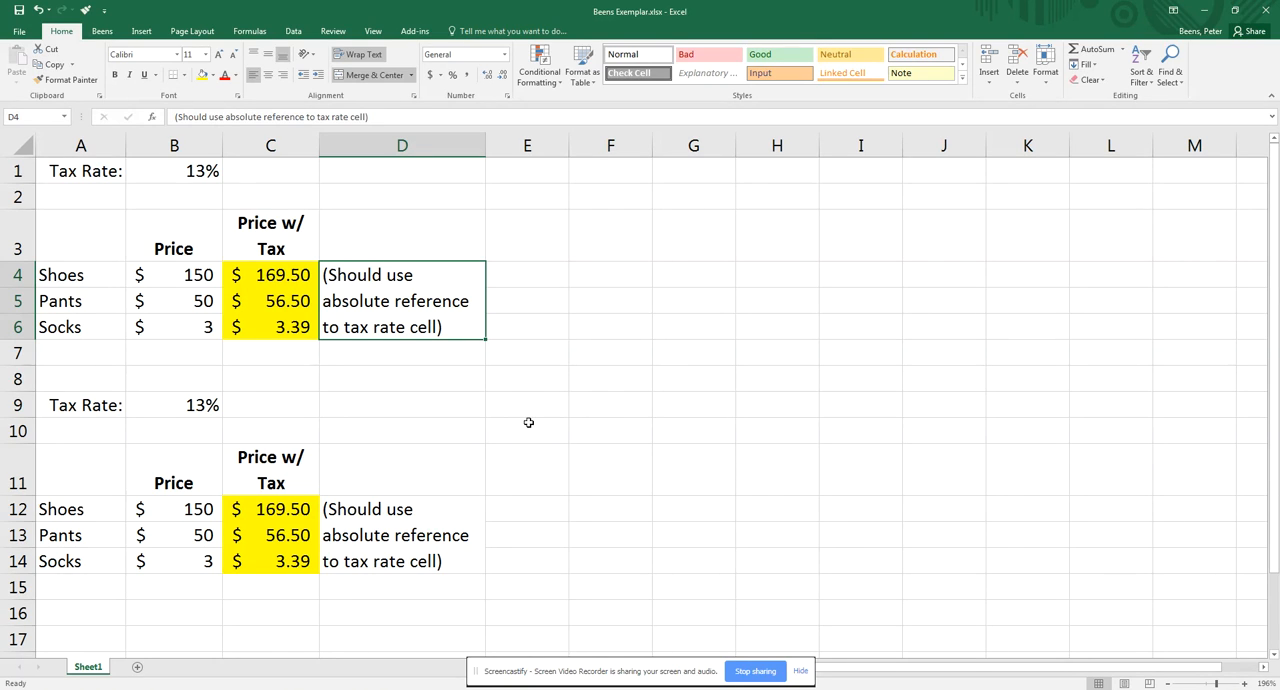